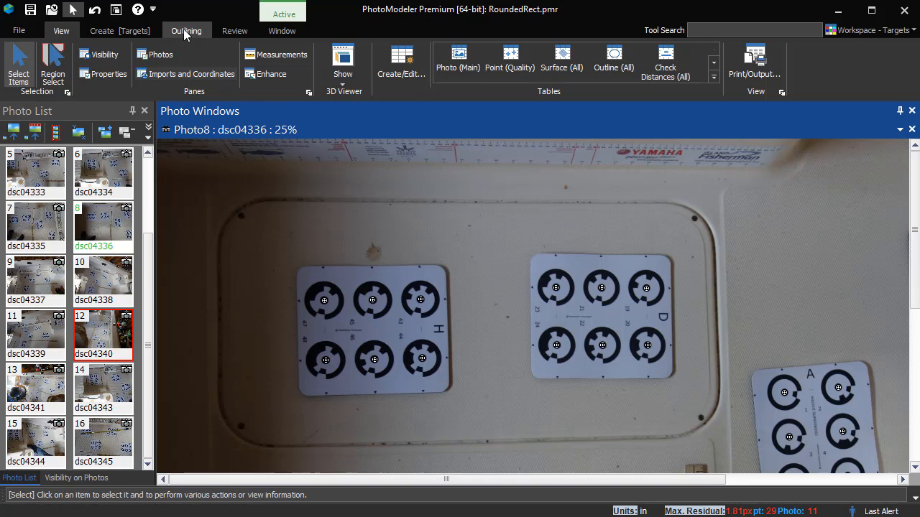
Step: Trace the hatch's top edge on Photo 8 as a straight line outline
{"action": "left_click", "coordinate": [186, 31]}
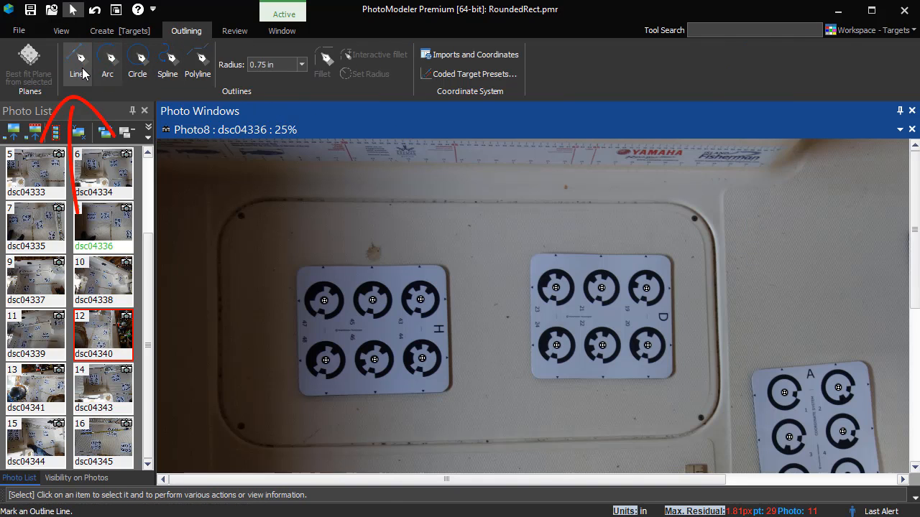
{"action": "left_click", "coordinate": [77, 63]}
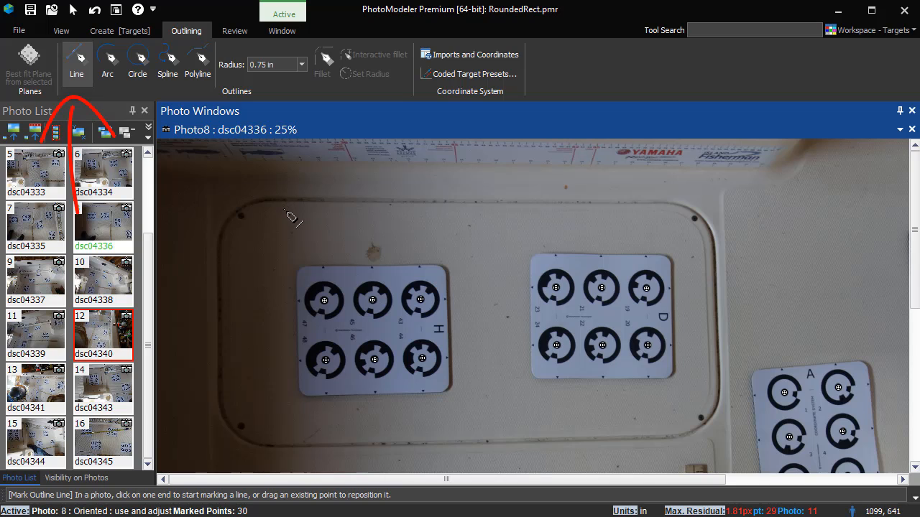
{"action": "left_click", "coordinate": [293, 220]}
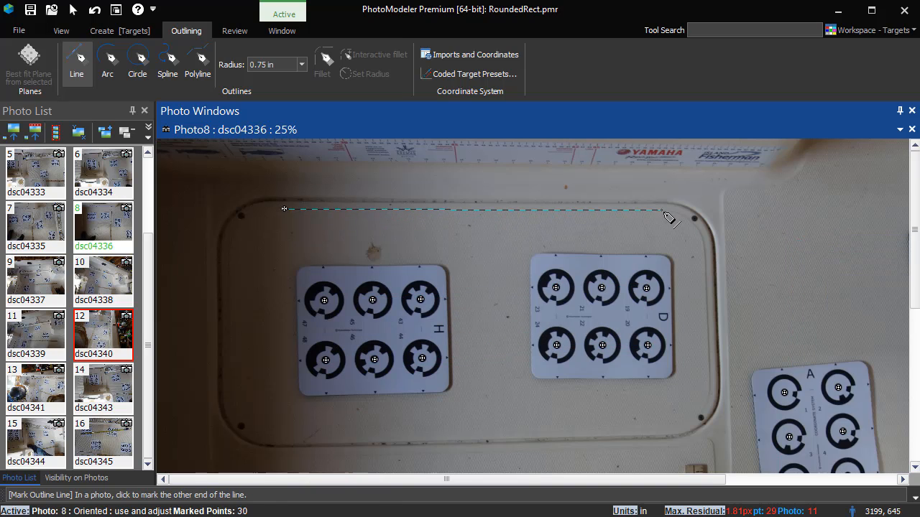
{"action": "left_click", "coordinate": [661, 209]}
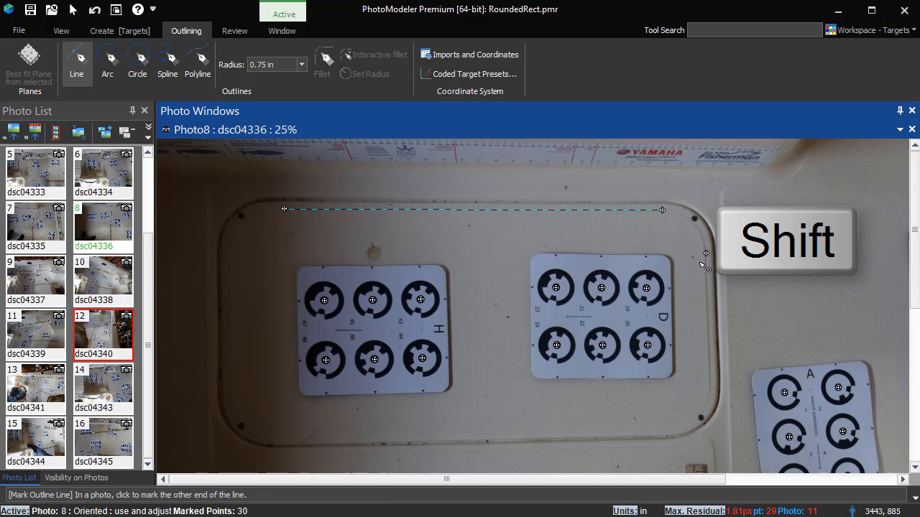
{"action": "mouse_move", "coordinate": [713, 394]}
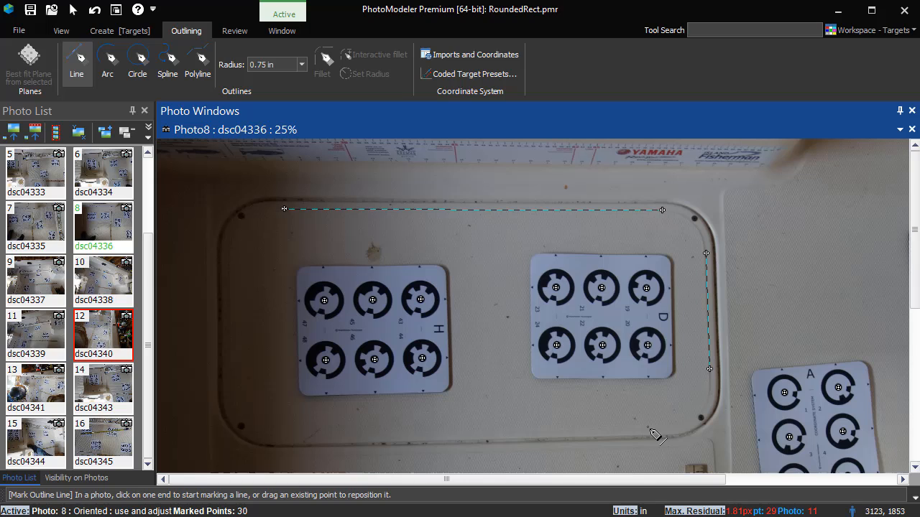
{"action": "key", "text": "shift"}
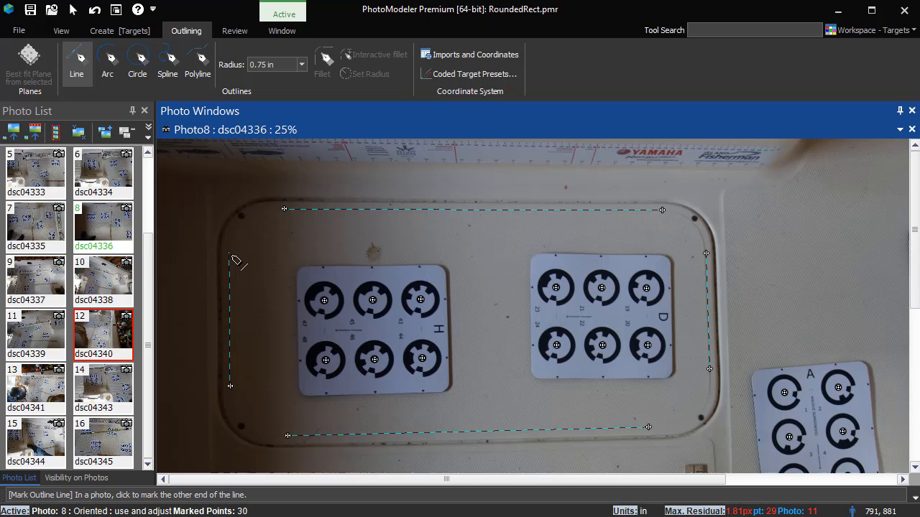
Step: Round the hatch outline's corners with 2.5-inch fillets between adjacent edge lines
{"action": "left_click", "coordinate": [72, 13]}
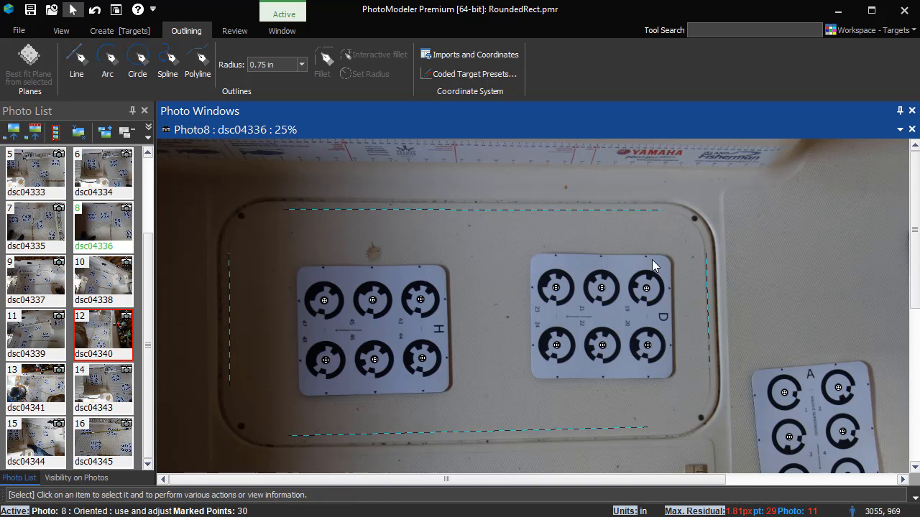
{"action": "left_click", "coordinate": [472, 209]}
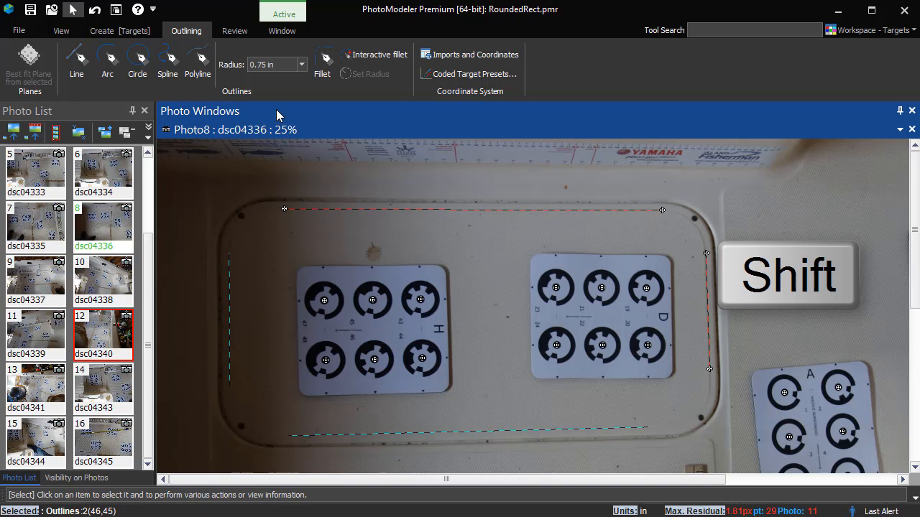
{"action": "left_click", "coordinate": [275, 64]}
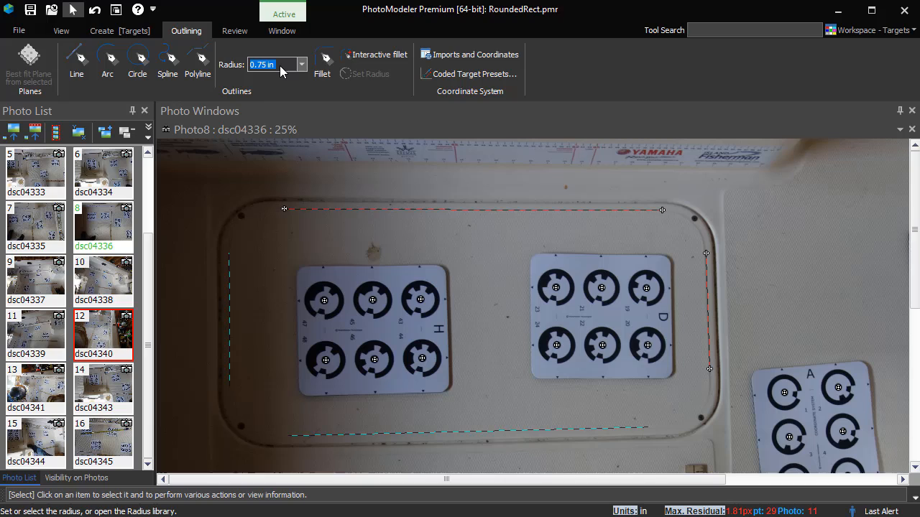
{"action": "type", "text": "2.5"}
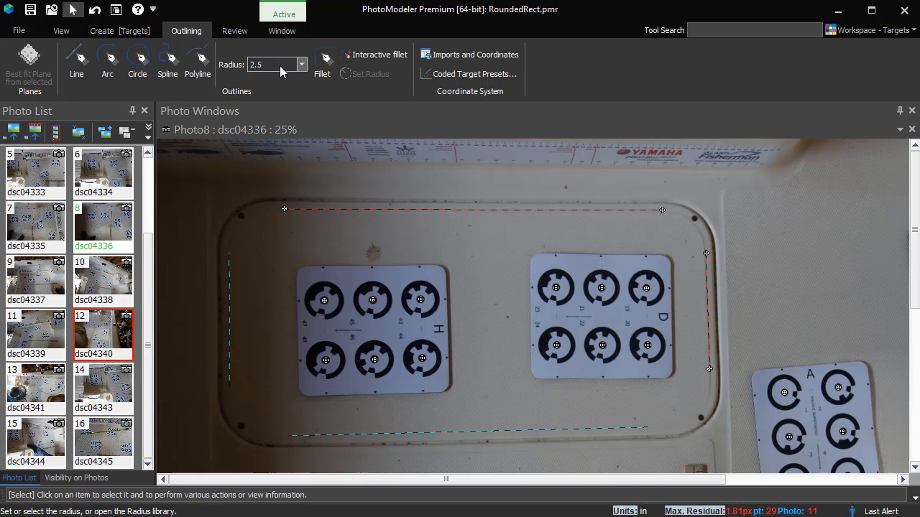
{"action": "left_click", "coordinate": [322, 58]}
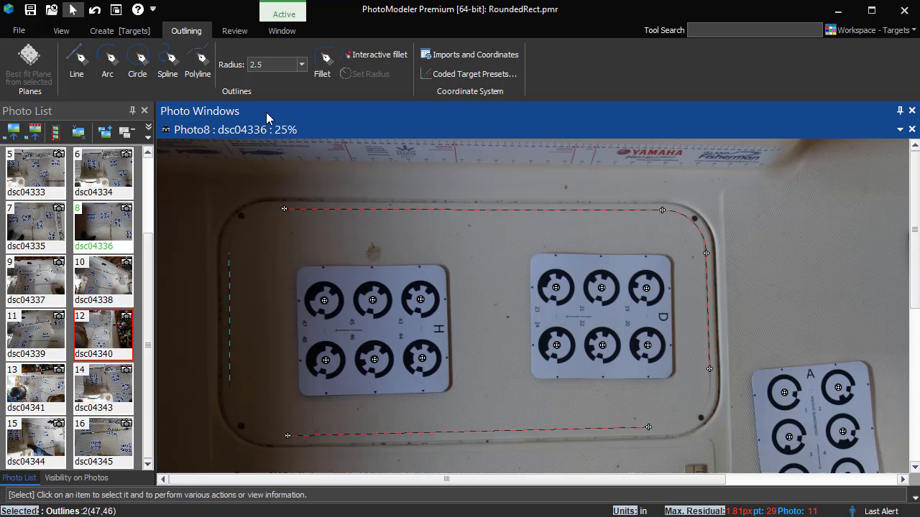
{"action": "left_click", "coordinate": [321, 61]}
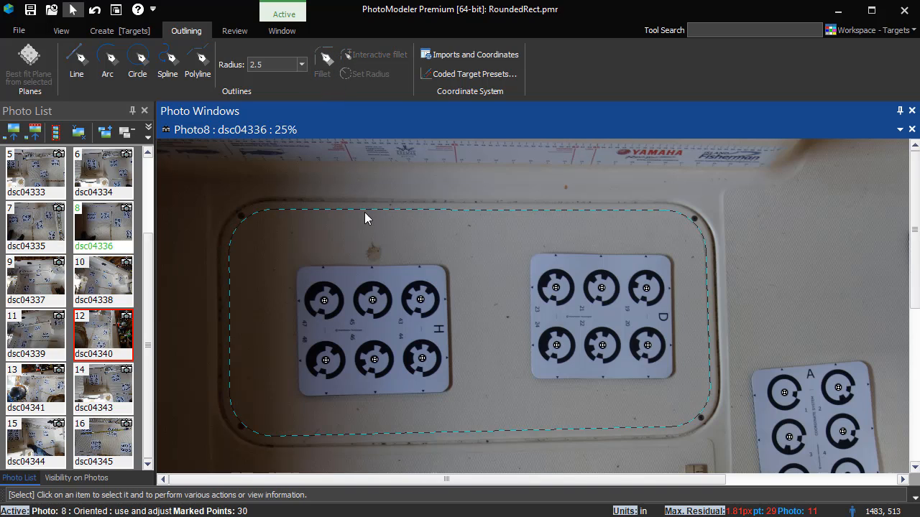
{"action": "mouse_move", "coordinate": [380, 234]}
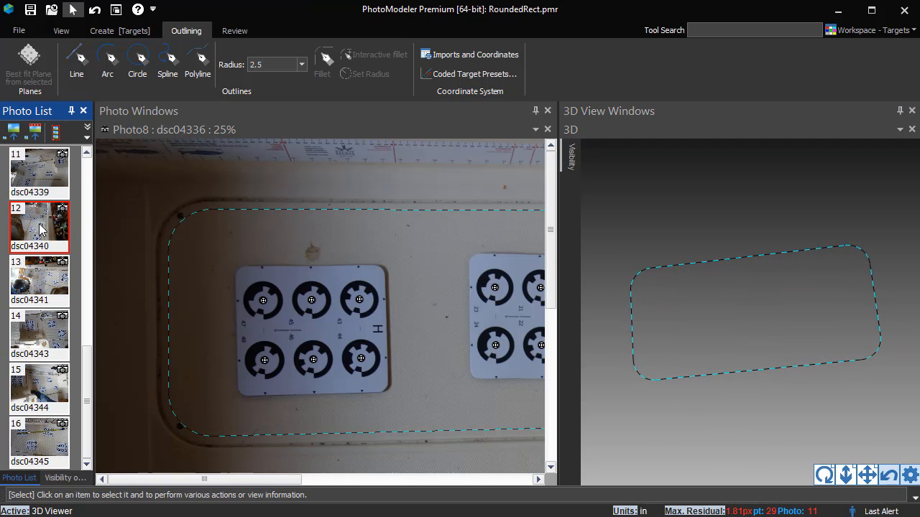
Step: Open photo dsc04340 beside Photo 8 and select the outline's bottom straight part
{"action": "double_click", "coordinate": [38, 228]}
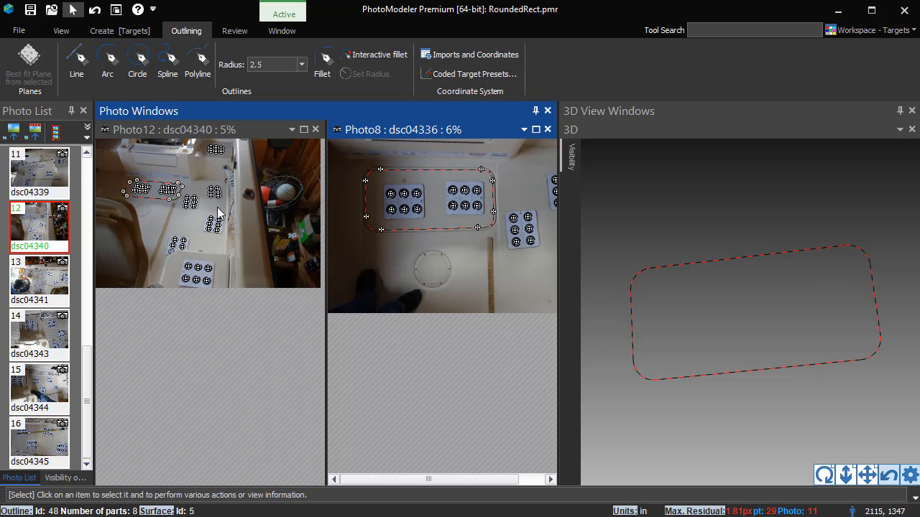
{"action": "mouse_move", "coordinate": [422, 247]}
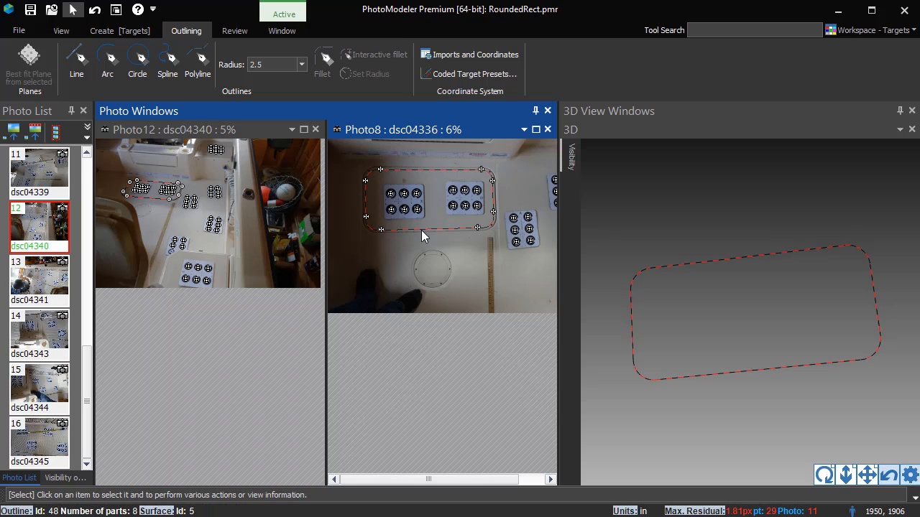
{"action": "left_click", "coordinate": [431, 233]}
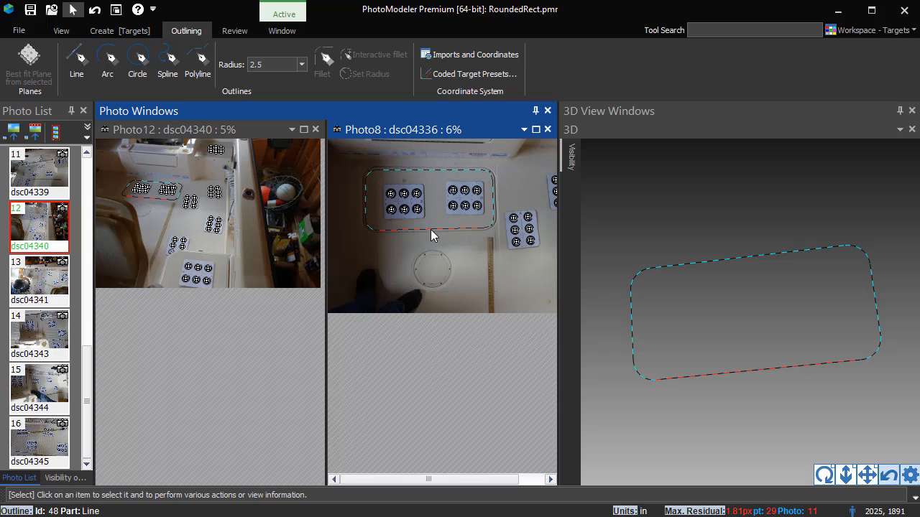
{"action": "mouse_move", "coordinate": [378, 191]}
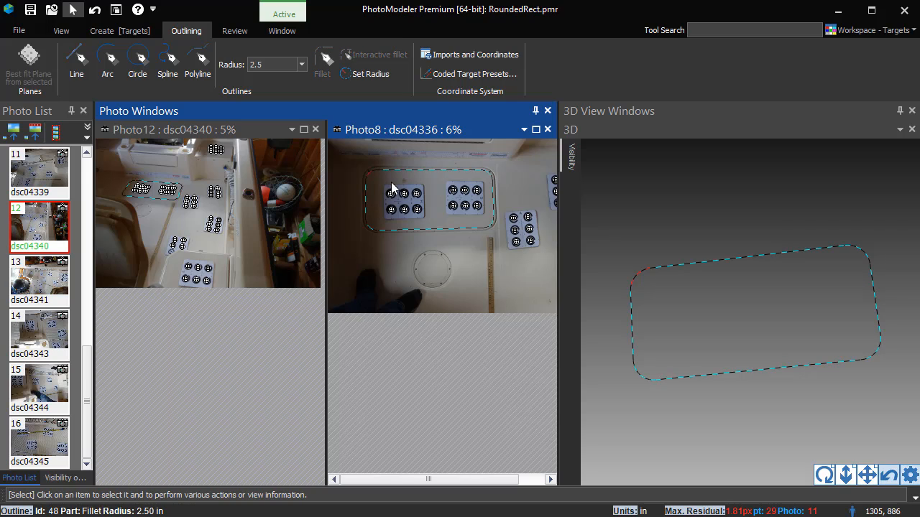
{"action": "mouse_move", "coordinate": [456, 182]}
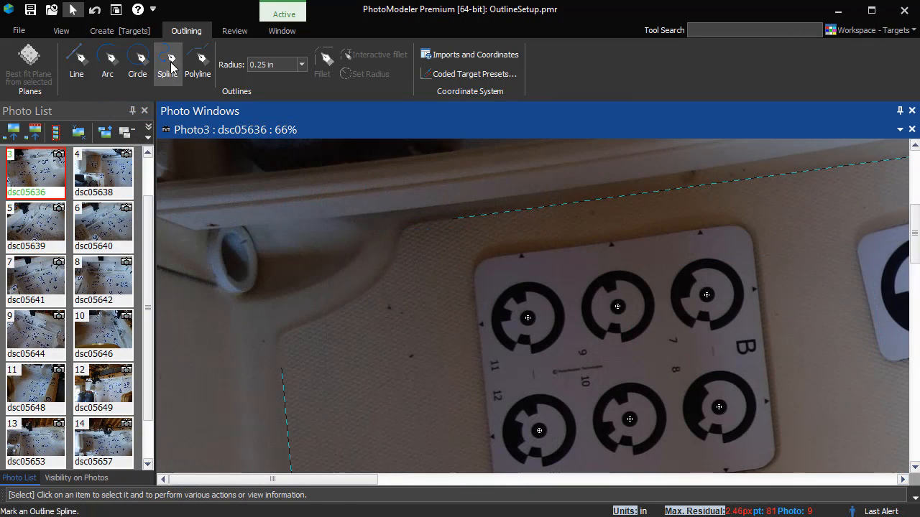
Step: Trace the curved deck corner as a spline and select it with the upper straight edge
{"action": "left_click", "coordinate": [167, 64]}
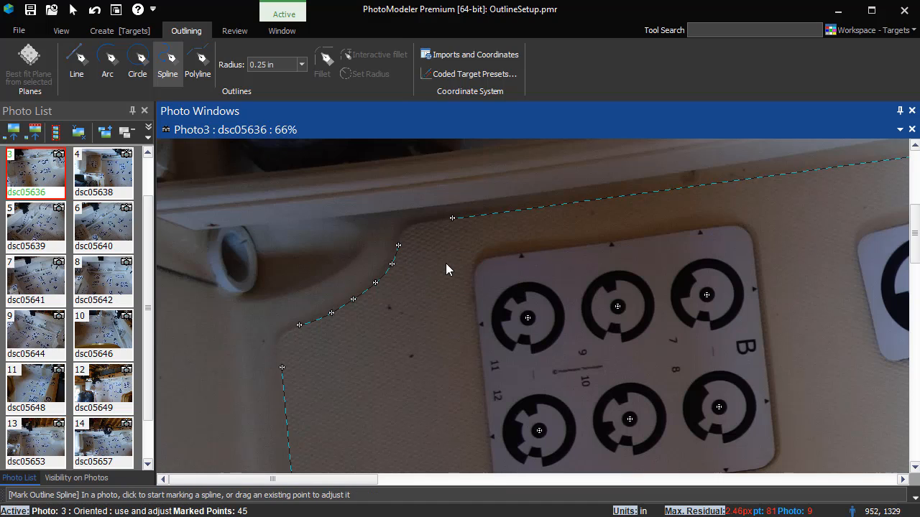
{"action": "left_click", "coordinate": [107, 63]}
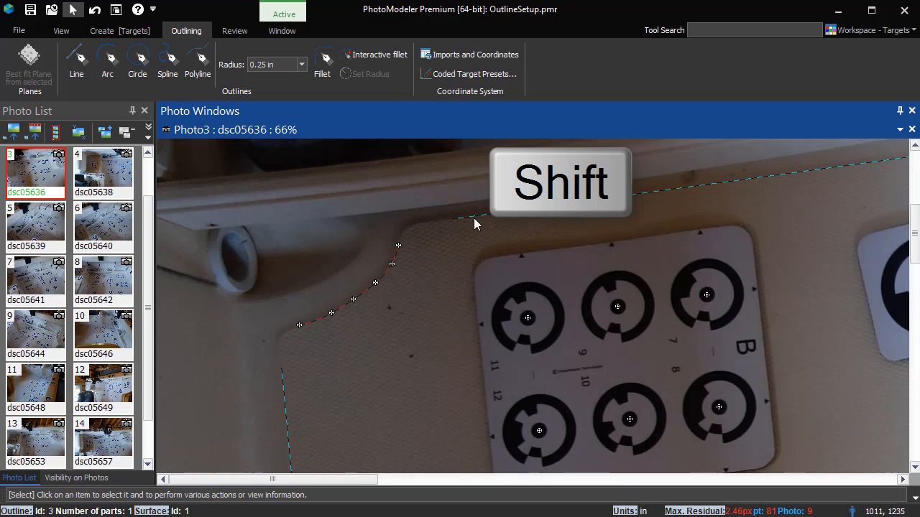
{"action": "left_click", "coordinate": [272, 64]}
{"action": "type", "text": ".5"}
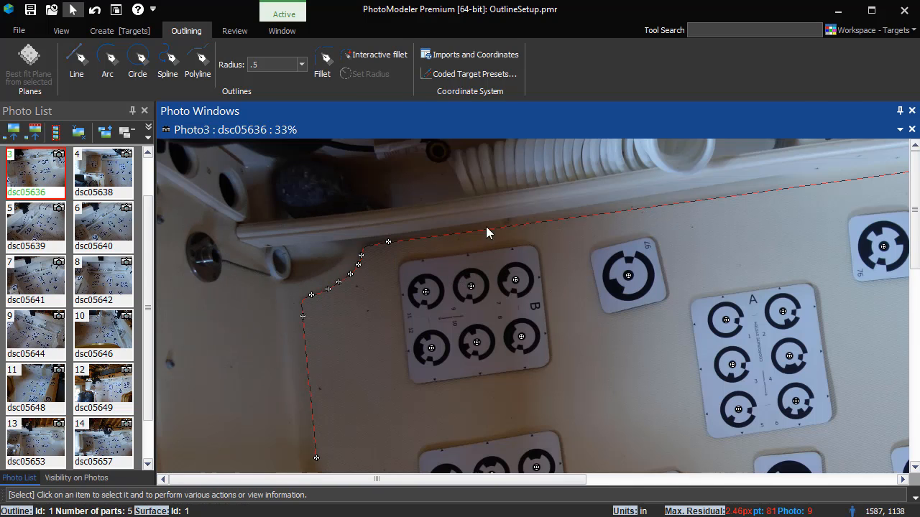
{"action": "mouse_move", "coordinate": [651, 449]}
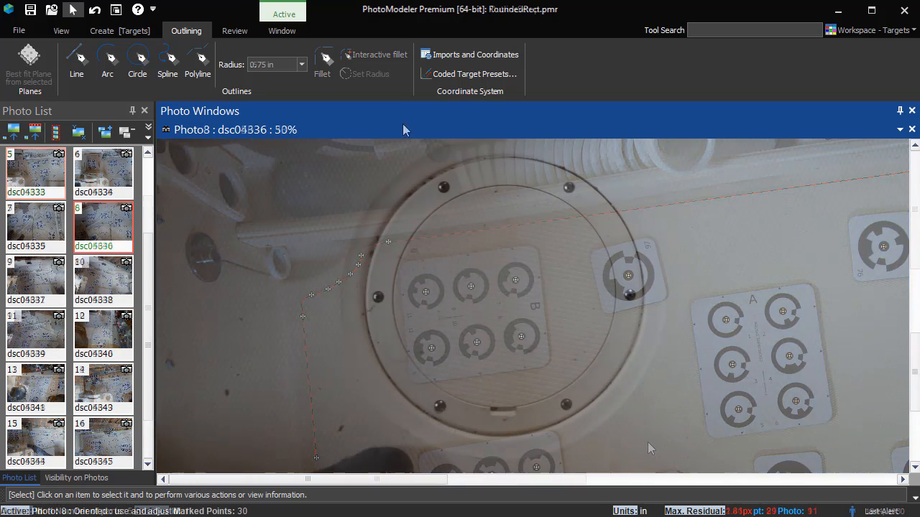
Step: Mark a circle outline on Photo 8's round hatch rim on Surface 5
{"action": "left_click", "coordinate": [136, 63]}
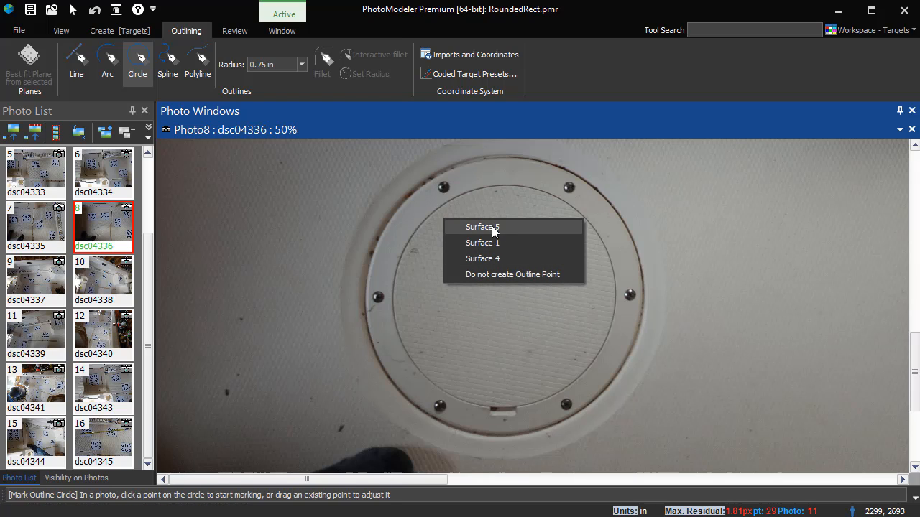
{"action": "left_click", "coordinate": [482, 227]}
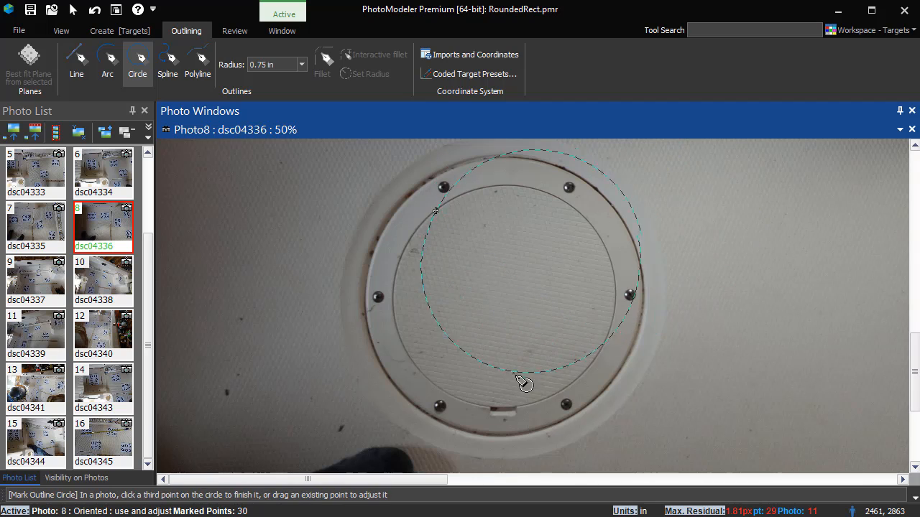
{"action": "left_click_drag", "start_coordinate": [523, 383], "coordinate": [485, 413]}
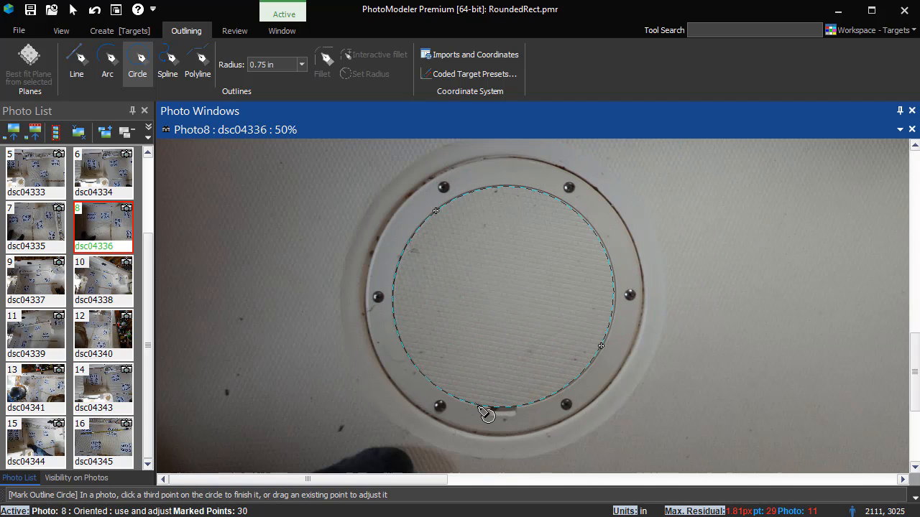
{"action": "left_click", "coordinate": [483, 425]}
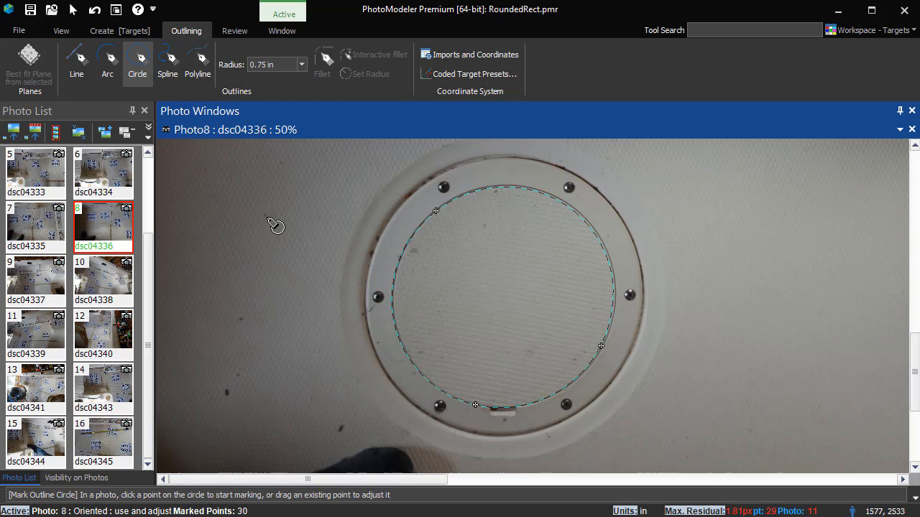
Step: Select the circle outline and enter a 3.25 in radius
{"action": "left_click", "coordinate": [73, 12]}
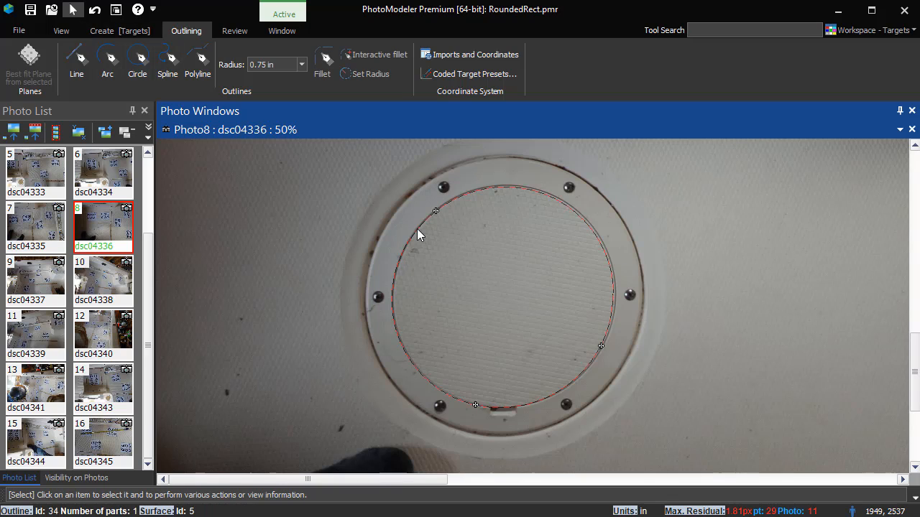
{"action": "left_click", "coordinate": [272, 65]}
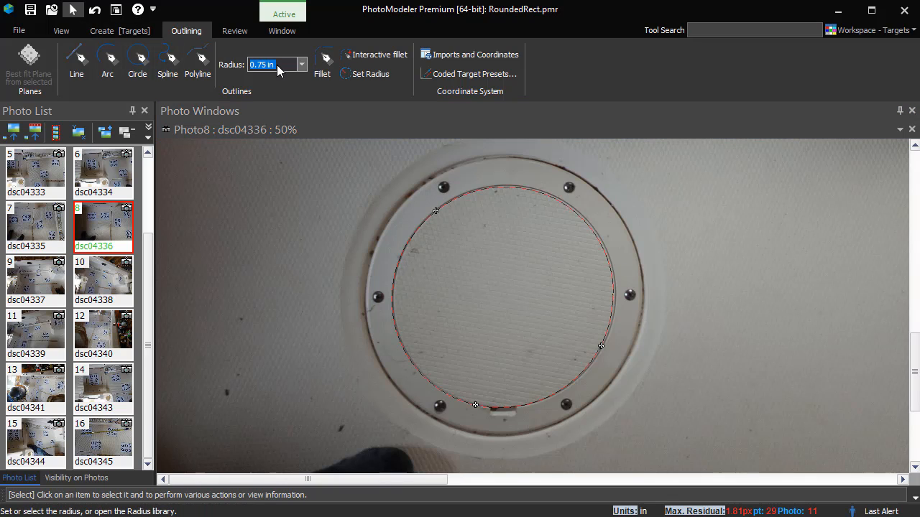
{"action": "type", "text": "3.25"}
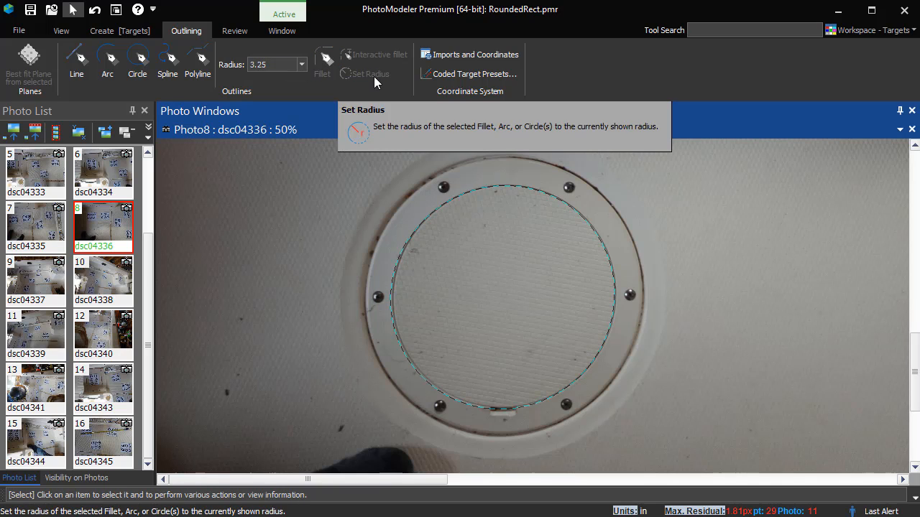
{"action": "mouse_move", "coordinate": [502, 234]}
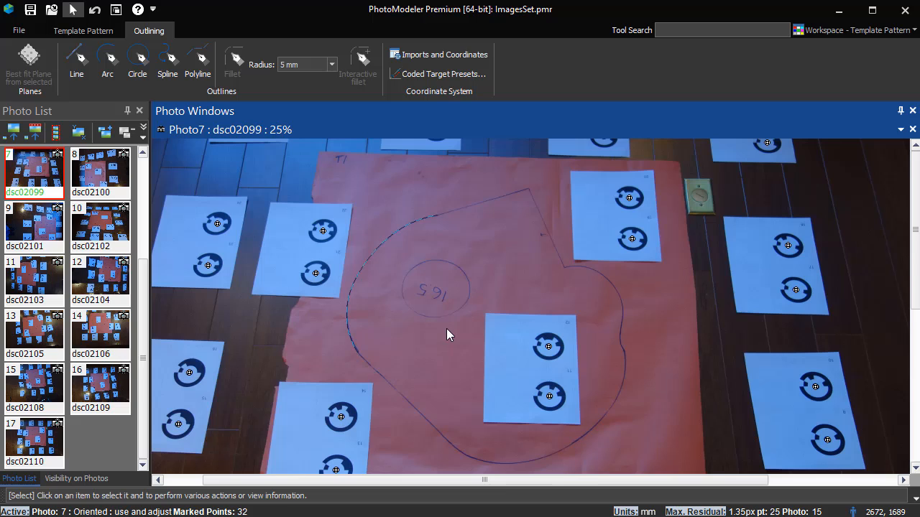
{"action": "mouse_move", "coordinate": [446, 327]}
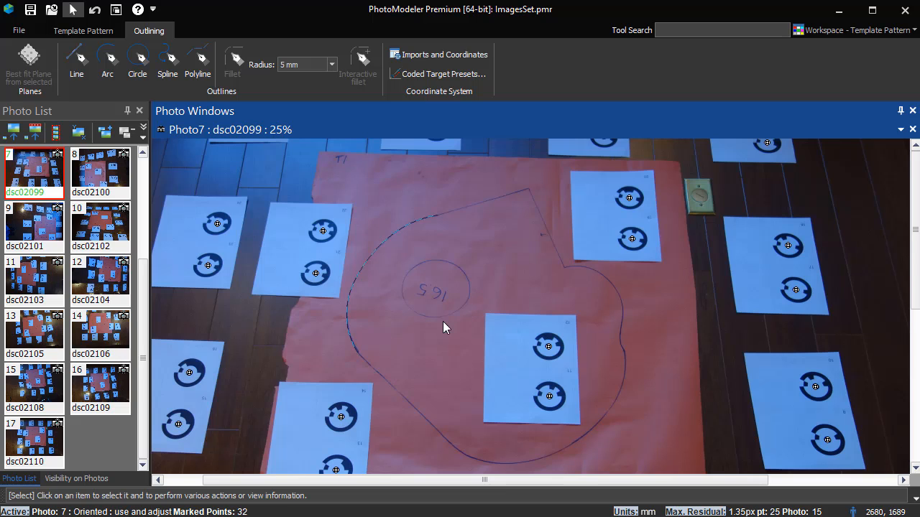
Step: Mark line outlines along the template shape's pointed edges, then start a polyline on the same surface
{"action": "left_click", "coordinate": [71, 60]}
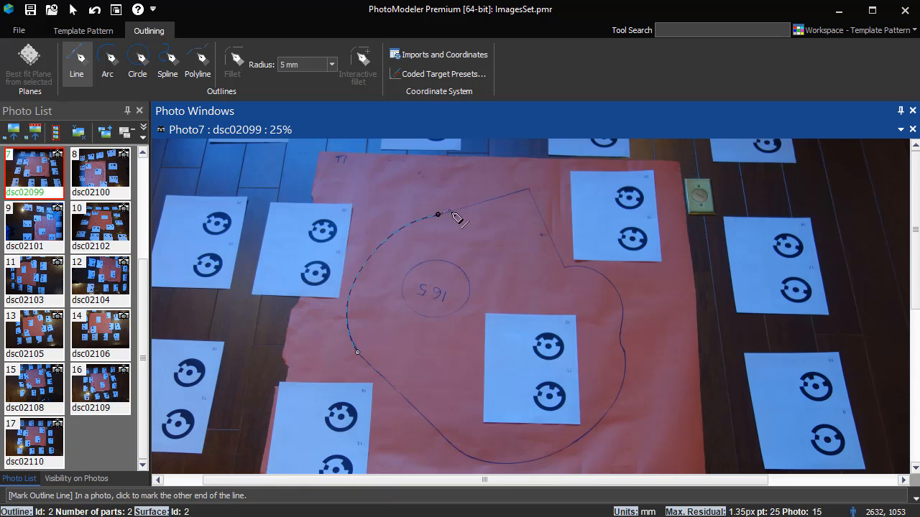
{"action": "left_click", "coordinate": [528, 192]}
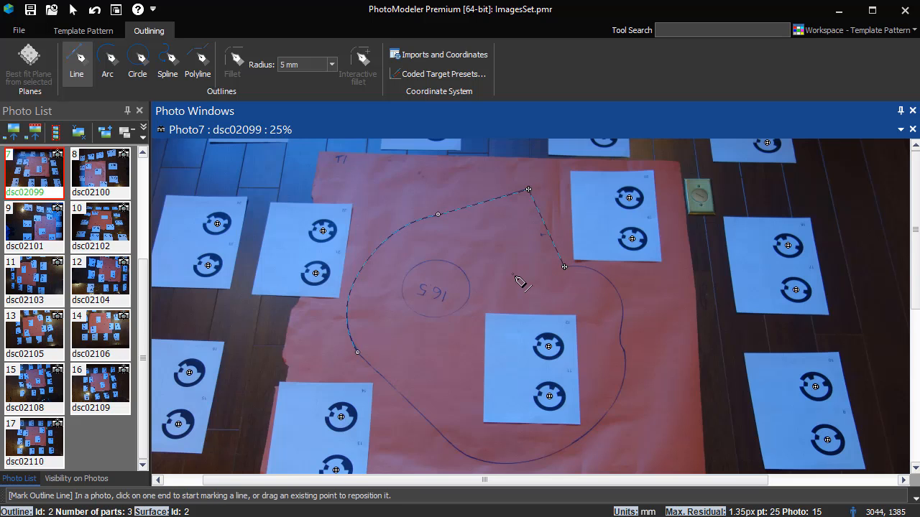
{"action": "mouse_move", "coordinate": [459, 465]}
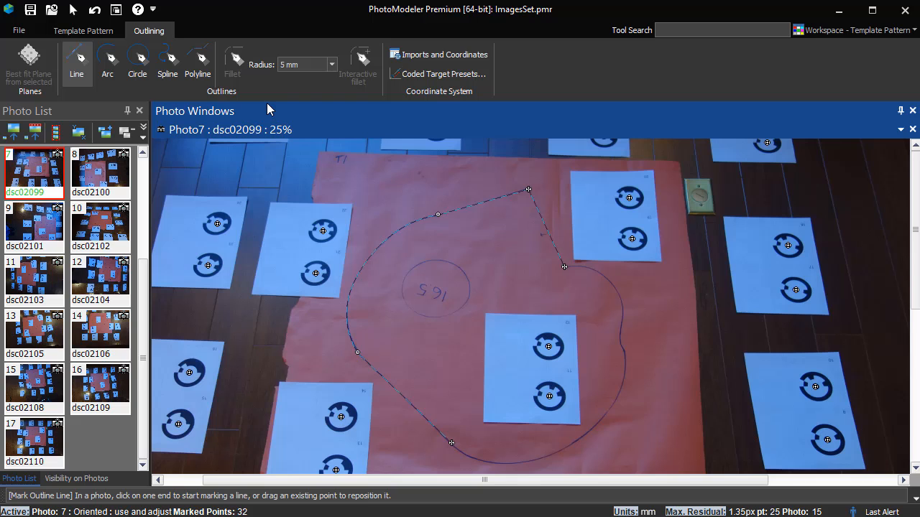
{"action": "left_click", "coordinate": [198, 65]}
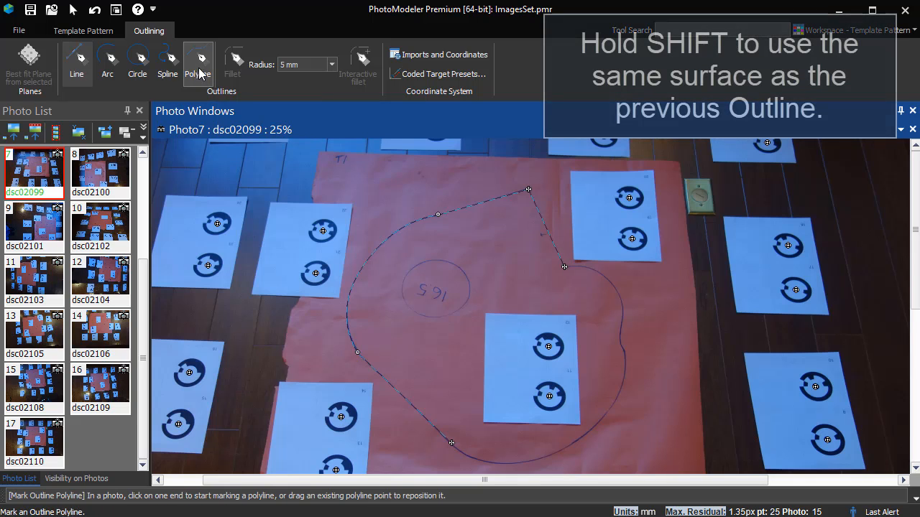
{"action": "key", "text": "shift"}
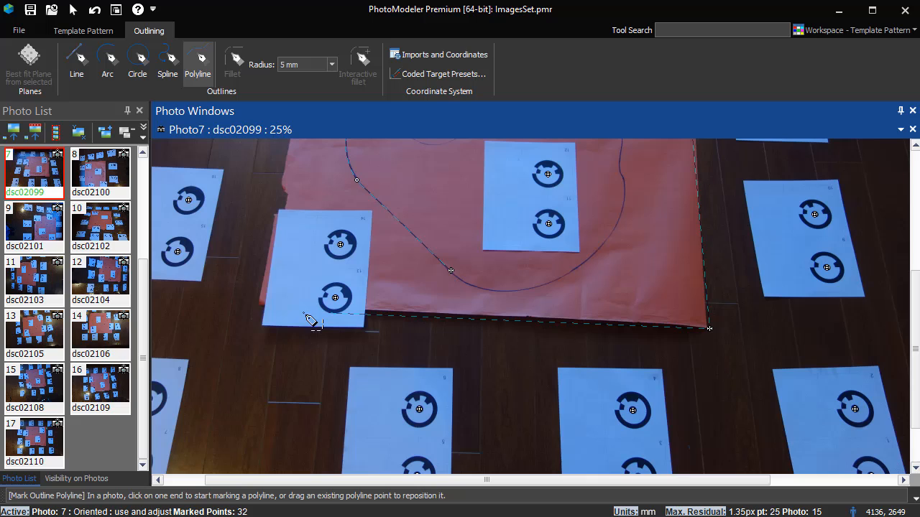
Step: Finish the polyline along the orange paper's bottom edge
{"action": "right_click", "coordinate": [311, 321]}
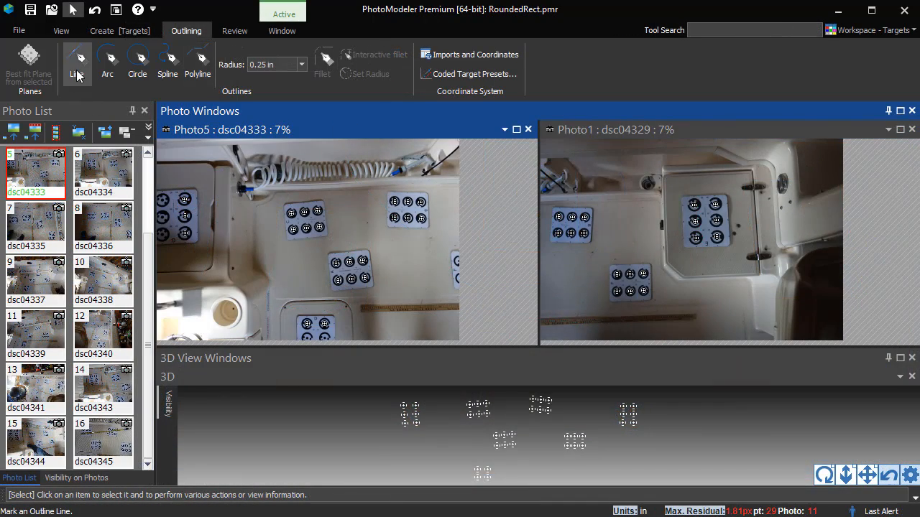
Step: Mark a line outline on both deck photos and check which photos show it
{"action": "left_click", "coordinate": [75, 59]}
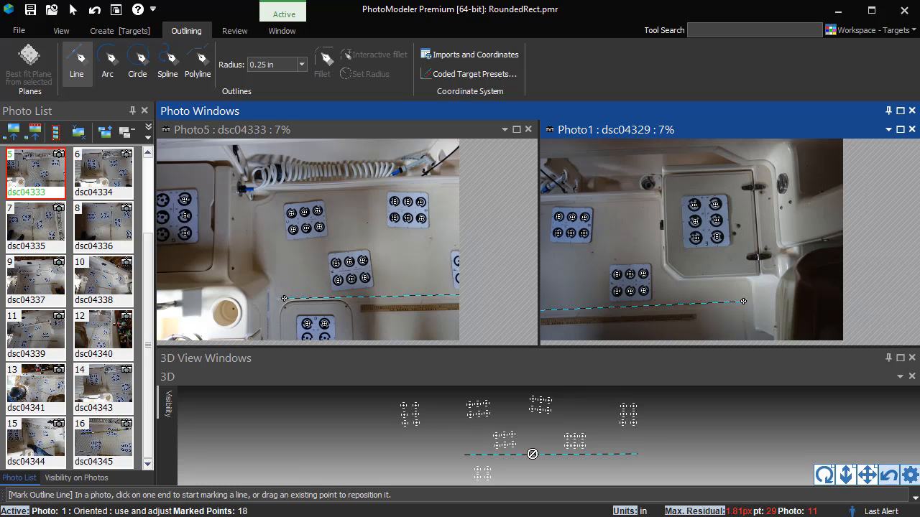
{"action": "left_click", "coordinate": [76, 478]}
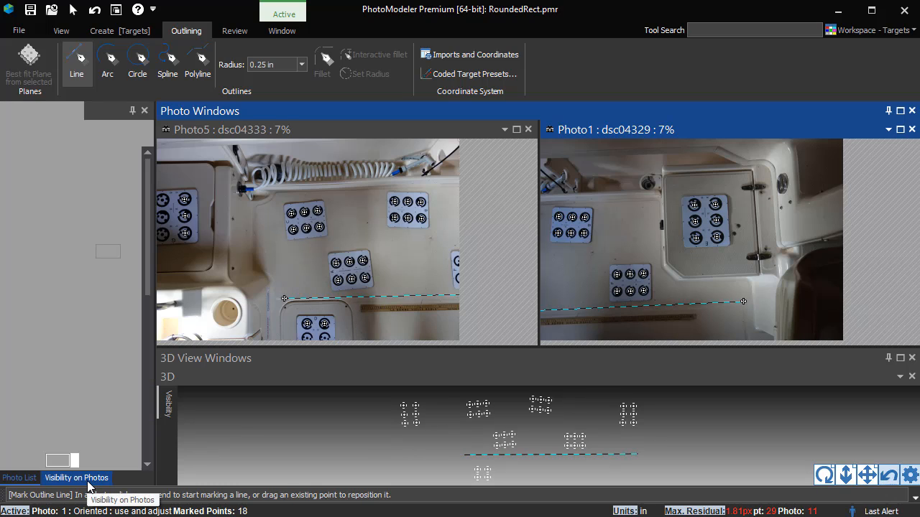
{"action": "left_click", "coordinate": [77, 477]}
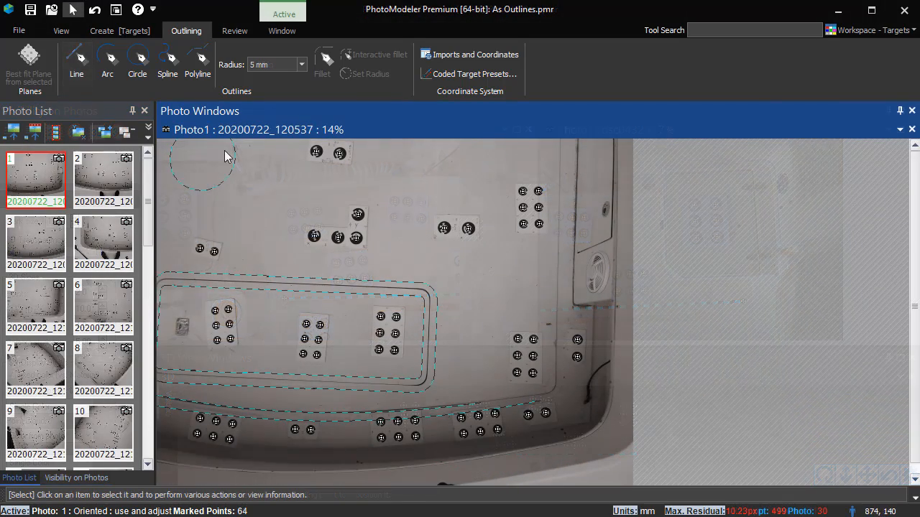
Step: Pick the Line outline tool and open a photo from further down the Photo List
{"action": "left_click", "coordinate": [70, 61]}
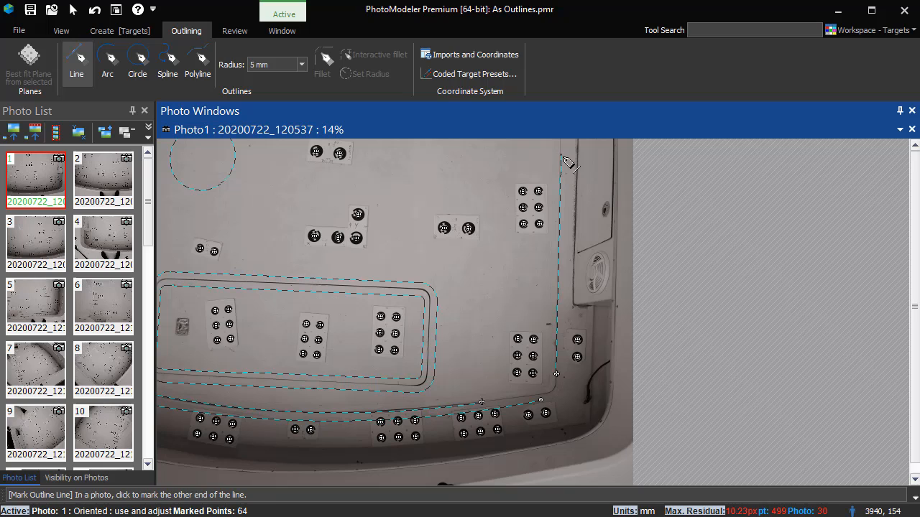
{"action": "scroll", "scroll_direction": "down", "scroll_amount": 3}
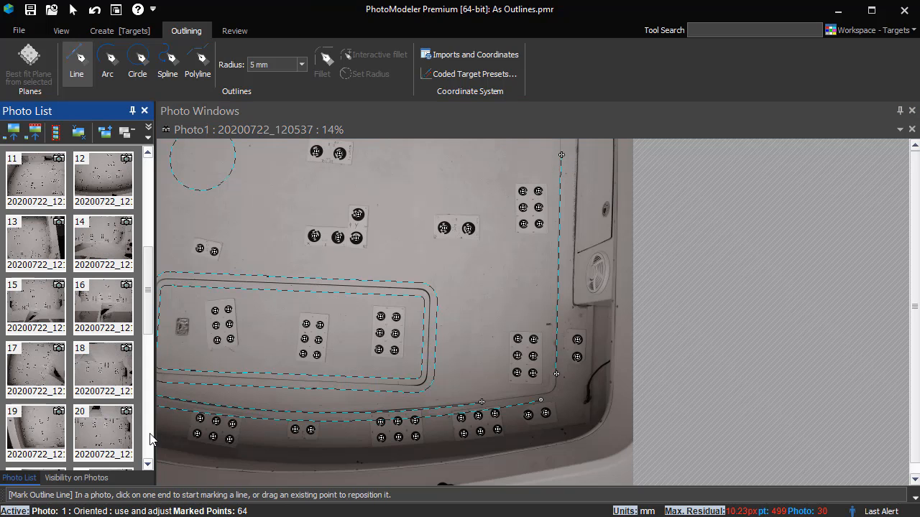
{"action": "double_click", "coordinate": [102, 431]}
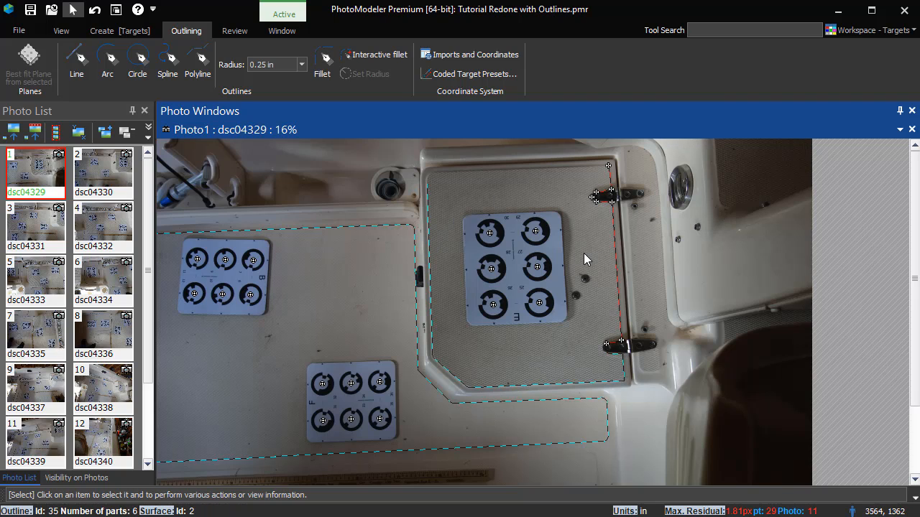
Step: Mark arc outline points around the rounded tip of a hinge
{"action": "left_click", "coordinate": [107, 61]}
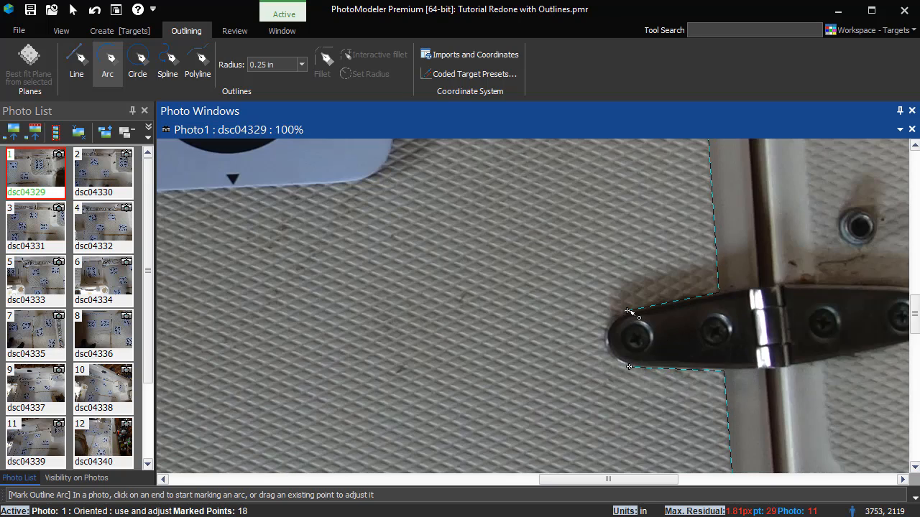
{"action": "left_click", "coordinate": [628, 313]}
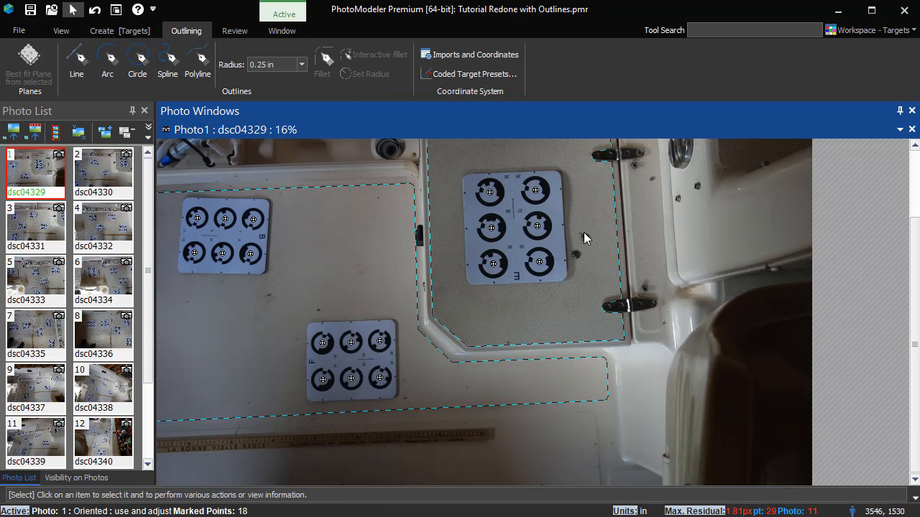
{"action": "scroll", "scroll_direction": "down", "scroll_amount": 3}
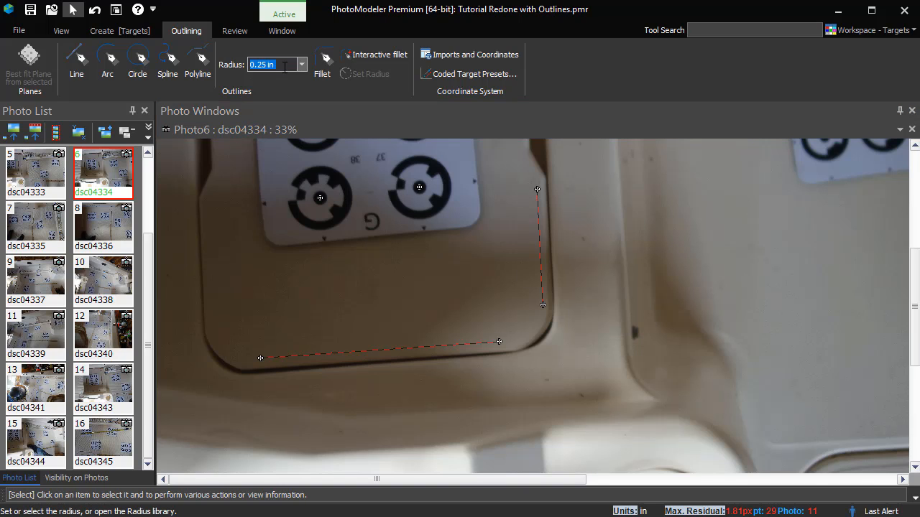
Step: Add a 2.5 in radius to the saved fillet radii and pick 1 in
{"action": "left_click", "coordinate": [300, 64]}
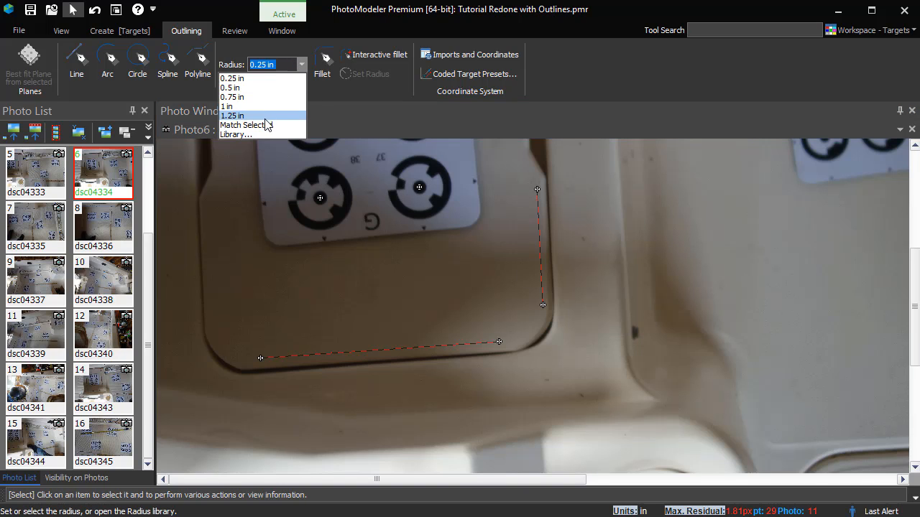
{"action": "left_click", "coordinate": [234, 134]}
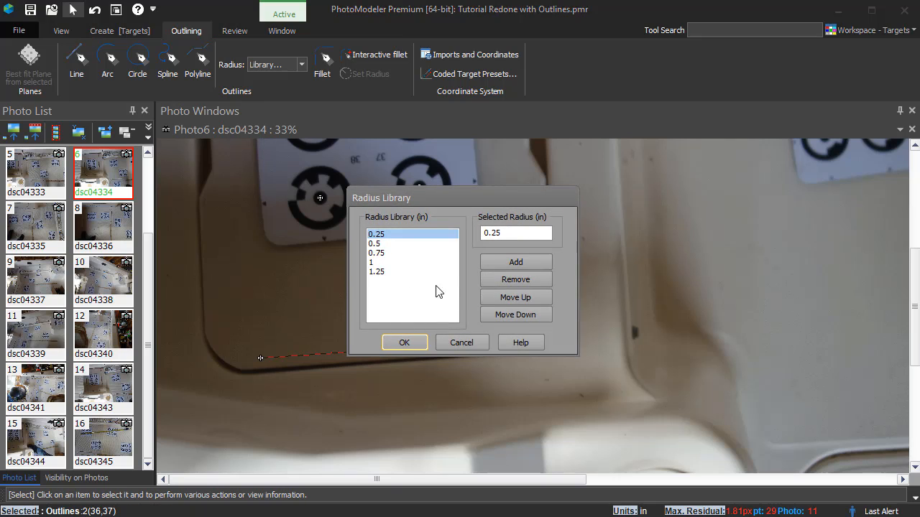
{"action": "left_click", "coordinate": [515, 262]}
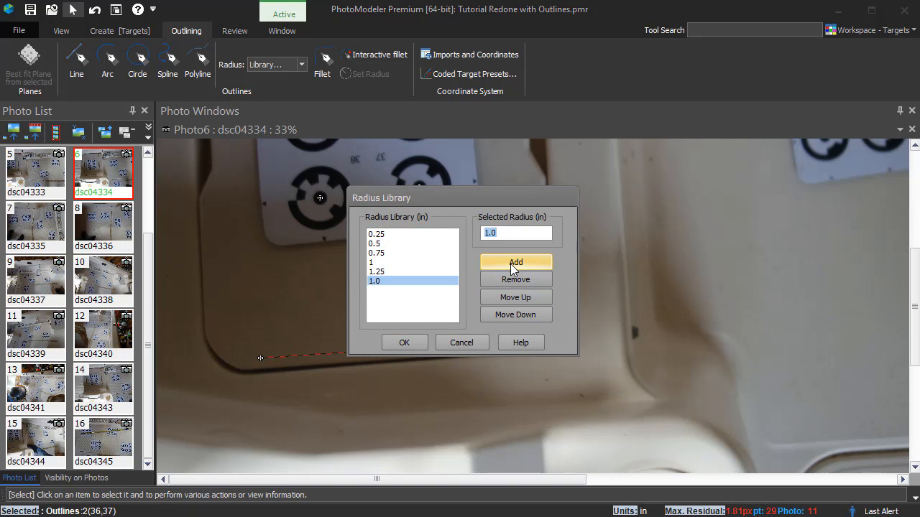
{"action": "type", "text": "2.5"}
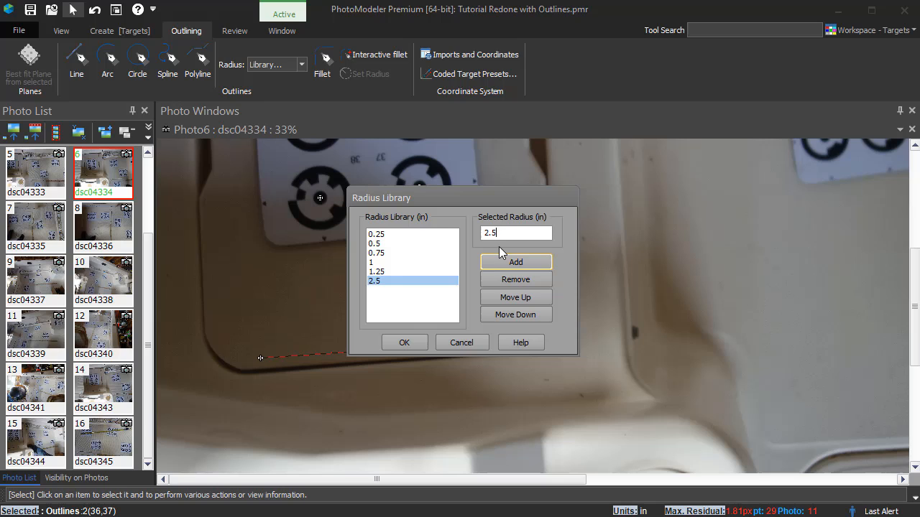
{"action": "left_click", "coordinate": [404, 342]}
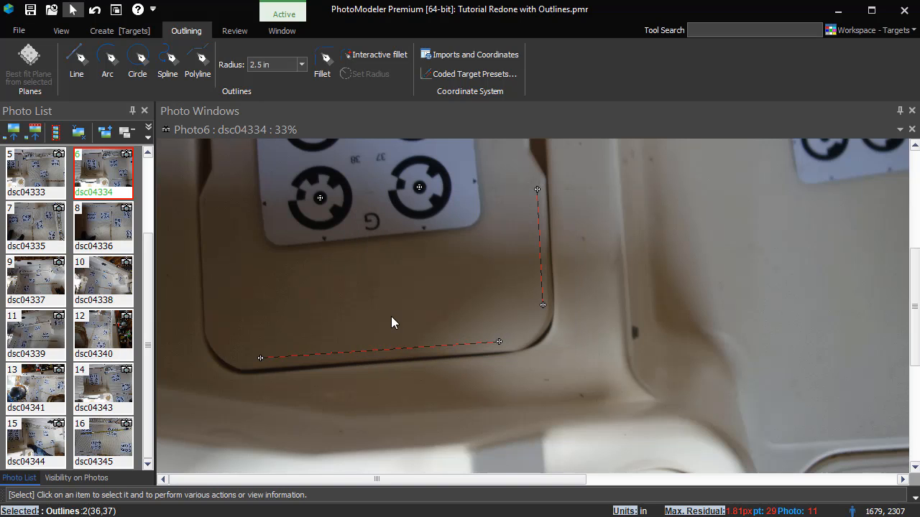
{"action": "left_click", "coordinate": [300, 64]}
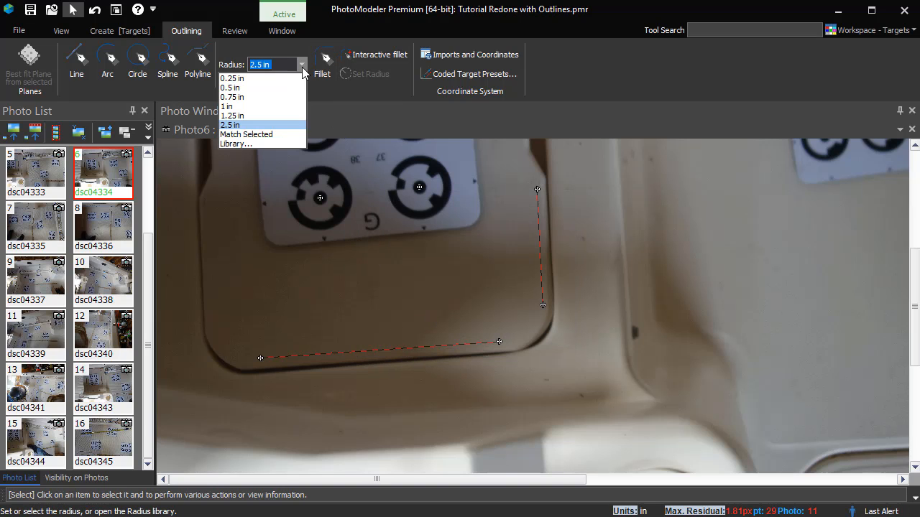
{"action": "left_click", "coordinate": [226, 107]}
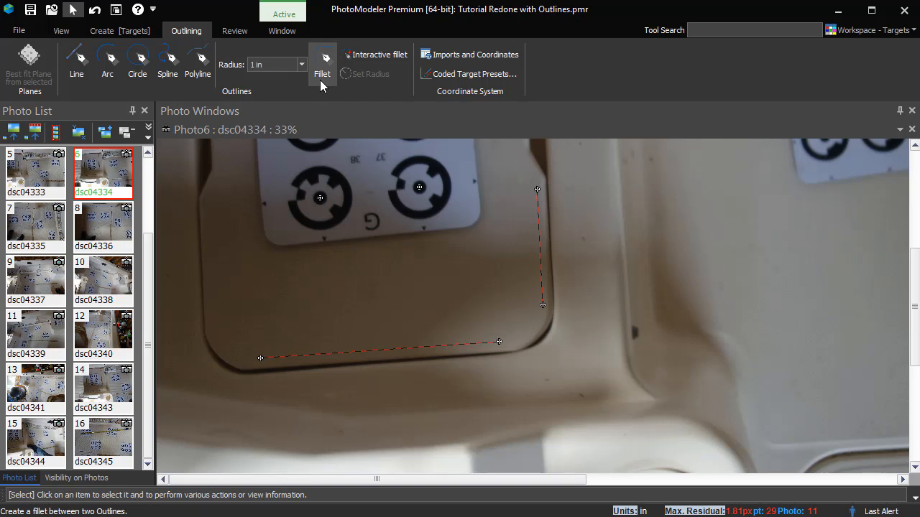
Step: Fillet the two line outlines, then swap photo dsc04334 for dsc04336
{"action": "left_click", "coordinate": [321, 61]}
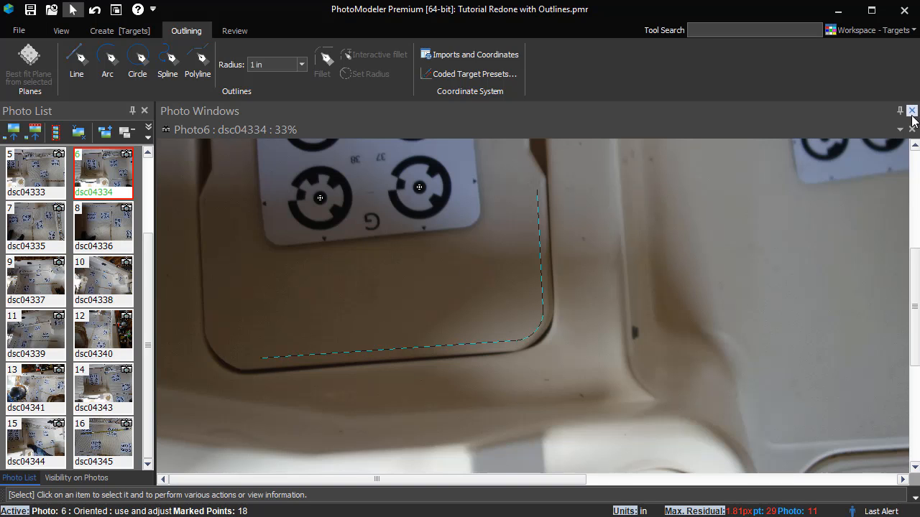
{"action": "left_click", "coordinate": [911, 110]}
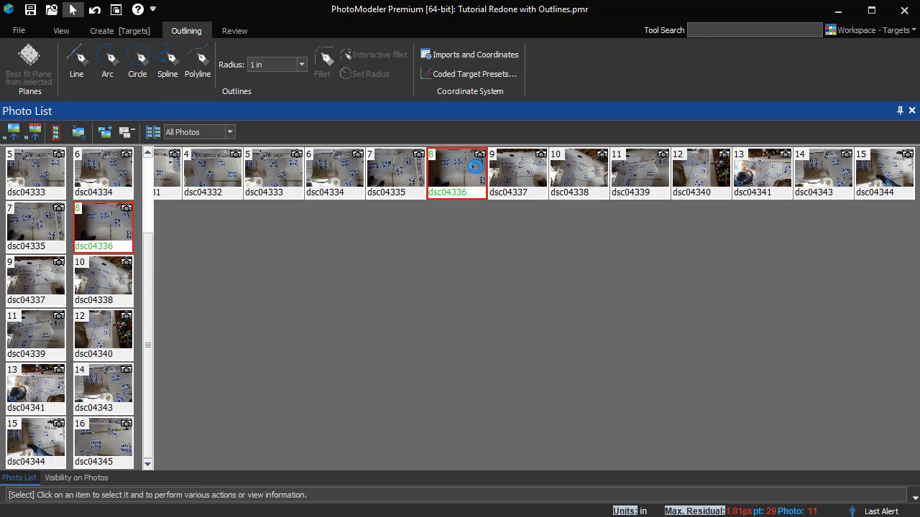
{"action": "double_click", "coordinate": [458, 173]}
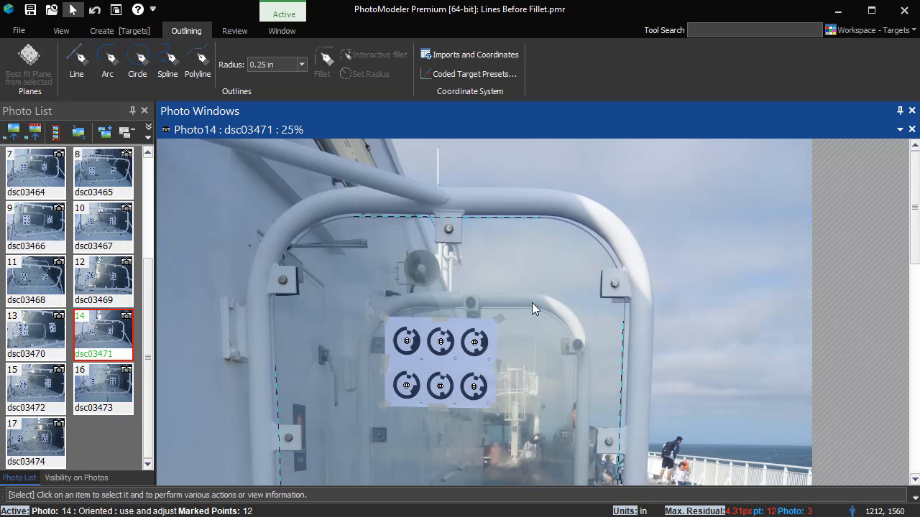
{"action": "mouse_move", "coordinate": [529, 226]}
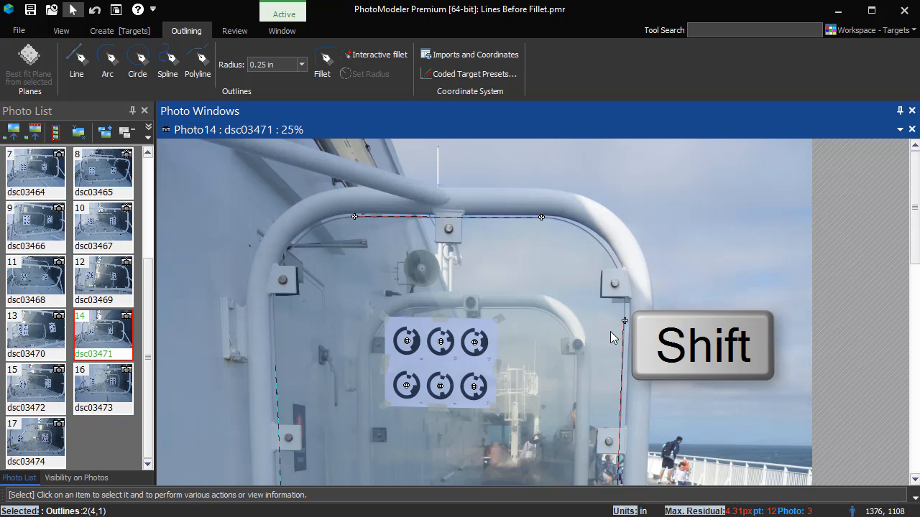
{"action": "mouse_move", "coordinate": [393, 62]}
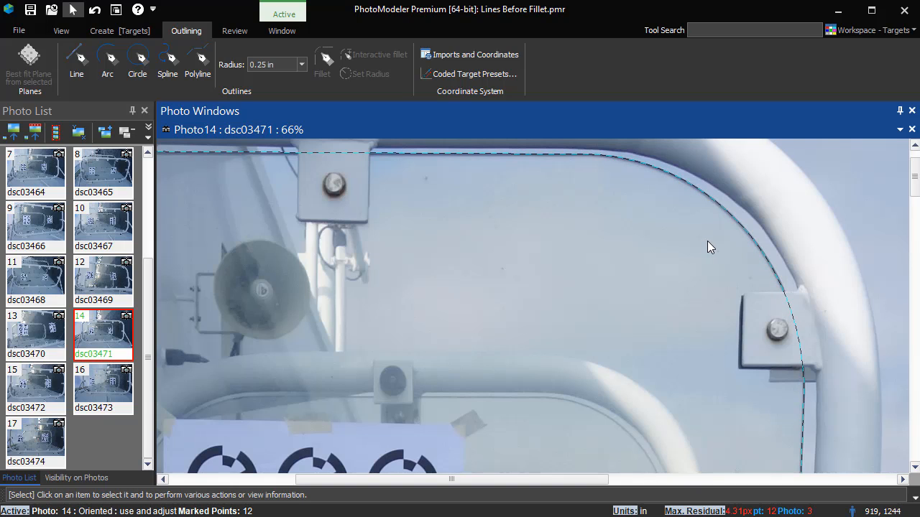
{"action": "mouse_move", "coordinate": [655, 314]}
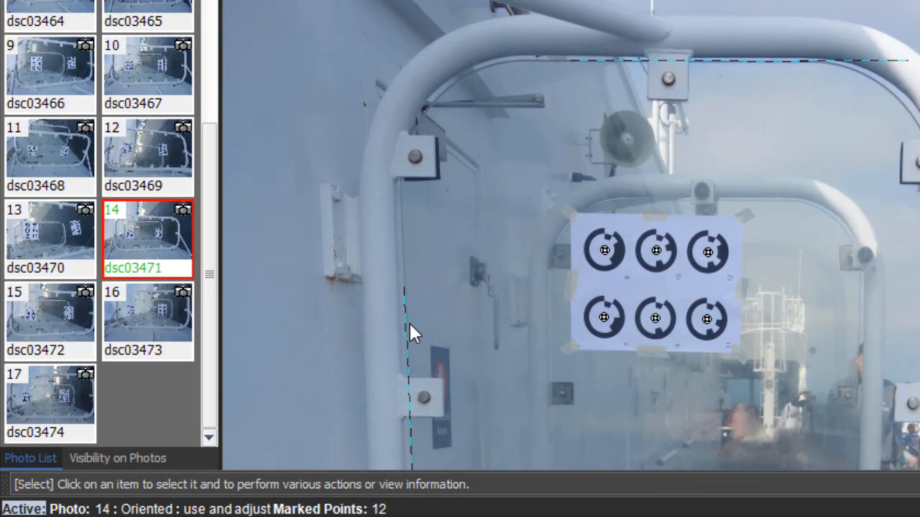
Step: Press Shift while returning to the Tutorial Redone with Outlines project
{"action": "key", "text": "shift"}
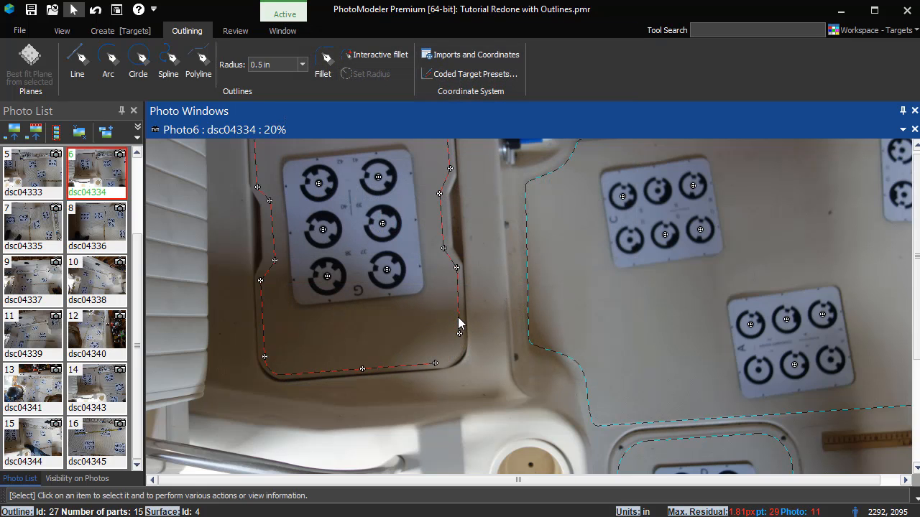
{"action": "left_click", "coordinate": [275, 64]}
{"action": "type", "text": "7"}
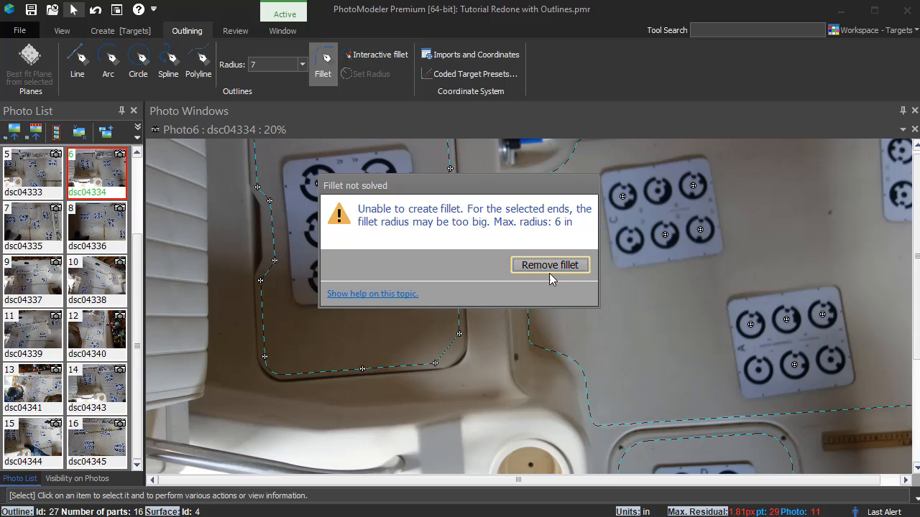
{"action": "left_click", "coordinate": [549, 264]}
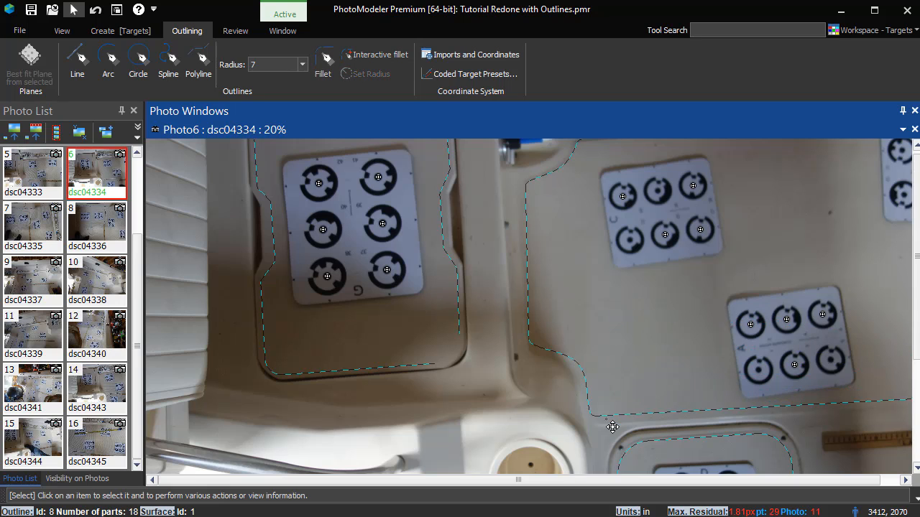
{"action": "mouse_move", "coordinate": [617, 432]}
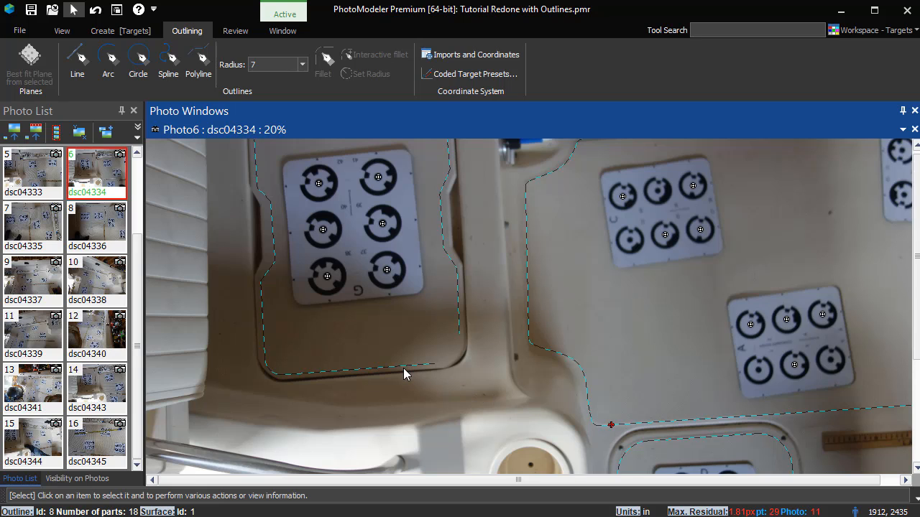
Step: Select the target-sheet pocket outline and give it a 0.5 in fillet radius
{"action": "left_click", "coordinate": [296, 64]}
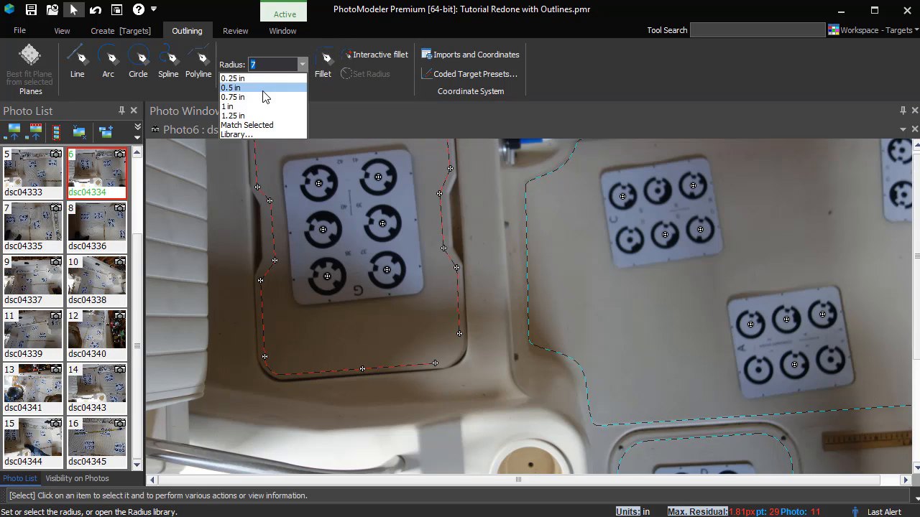
{"action": "left_click", "coordinate": [227, 106]}
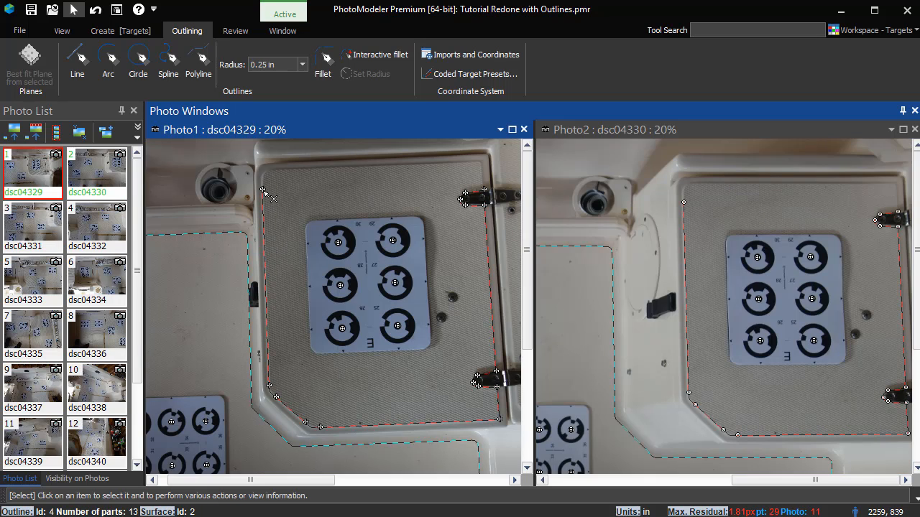
{"action": "left_click", "coordinate": [74, 61]}
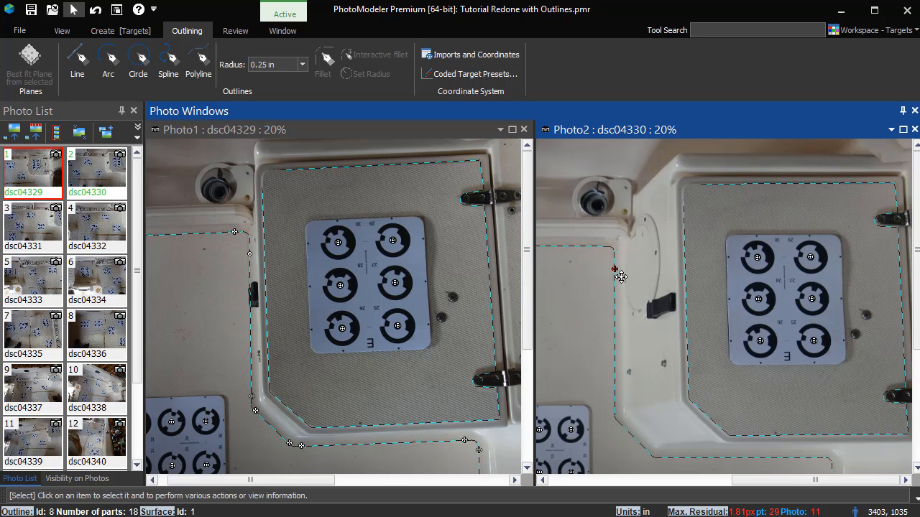
{"action": "mouse_move", "coordinate": [616, 306]}
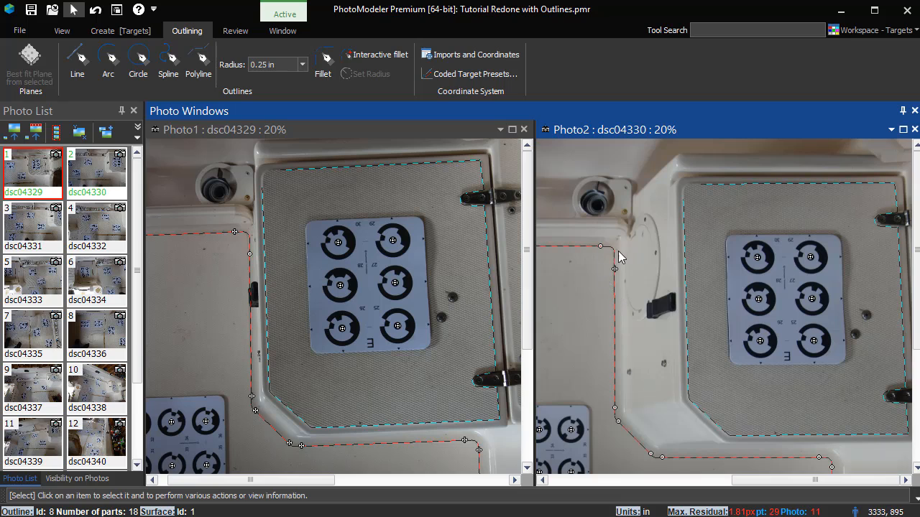
{"action": "mouse_move", "coordinate": [244, 262]}
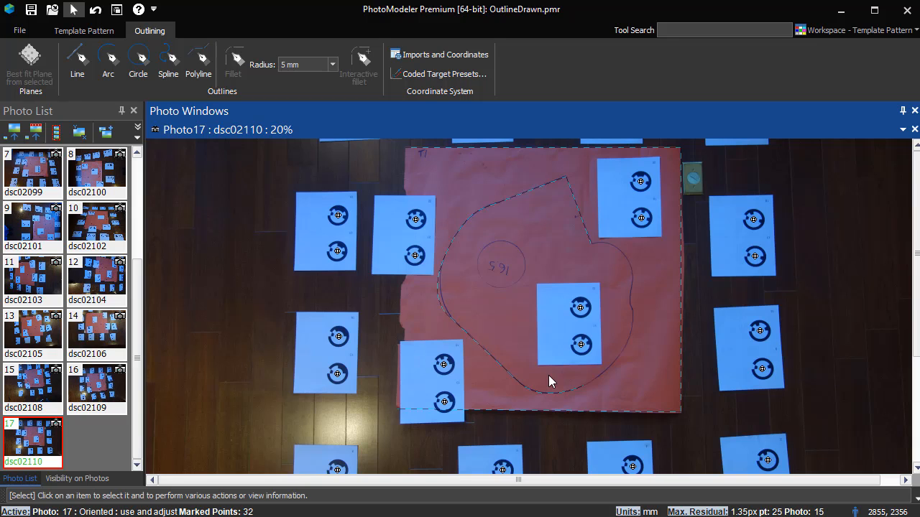
{"action": "mouse_move", "coordinate": [545, 398]}
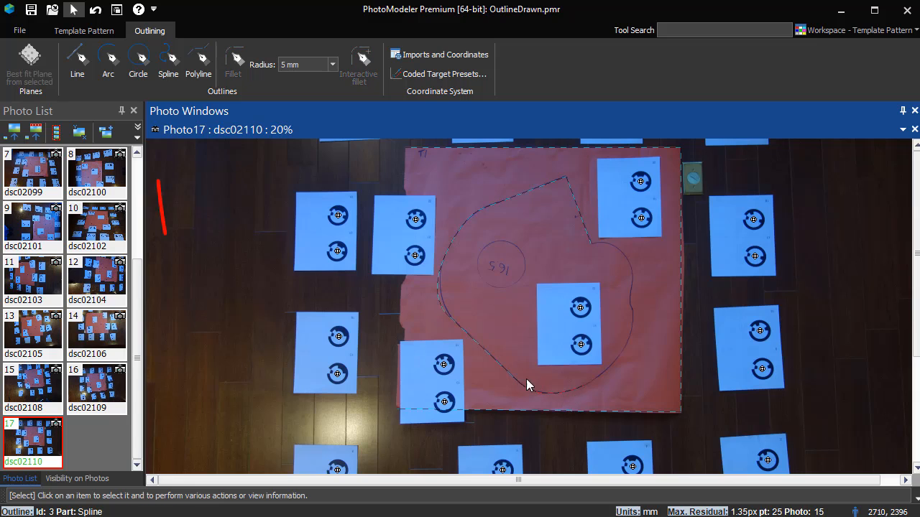
Step: Select the template's spline outline, switch to spline marking, and right-click for options
{"action": "left_click", "coordinate": [167, 61]}
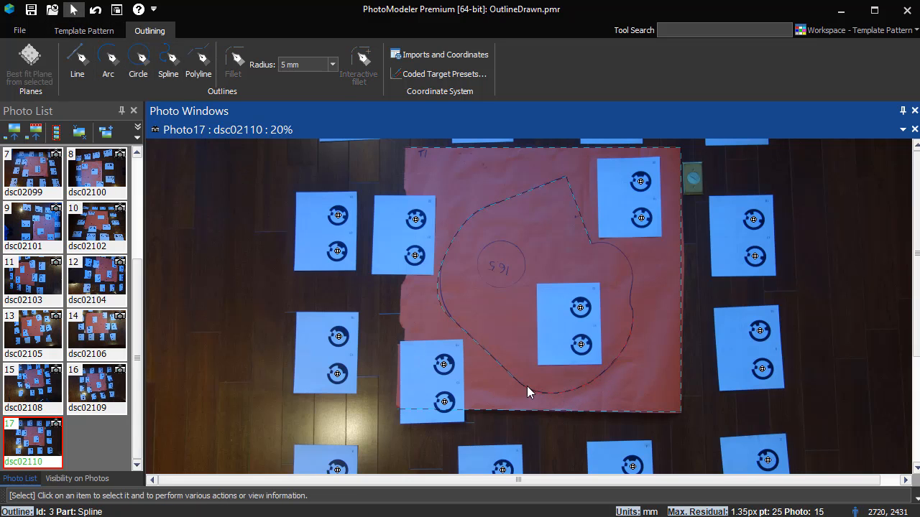
{"action": "mouse_move", "coordinate": [512, 340]}
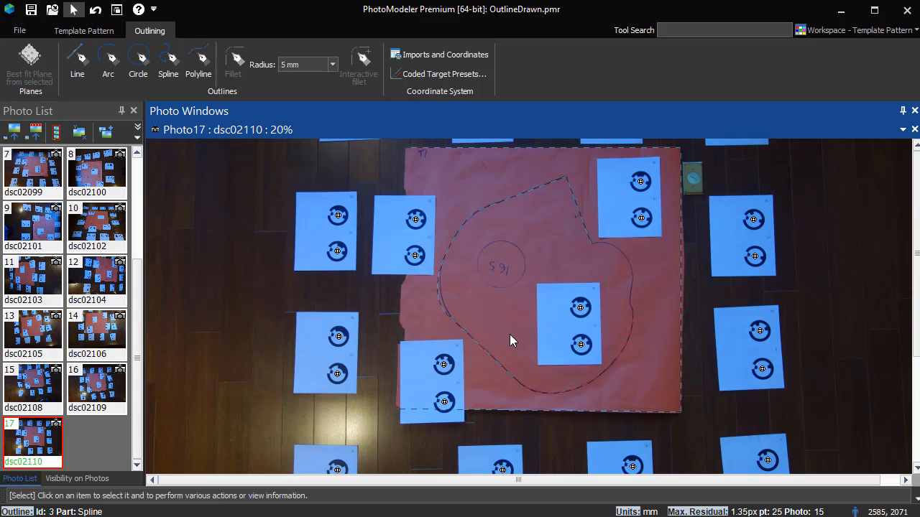
{"action": "left_click", "coordinate": [167, 64]}
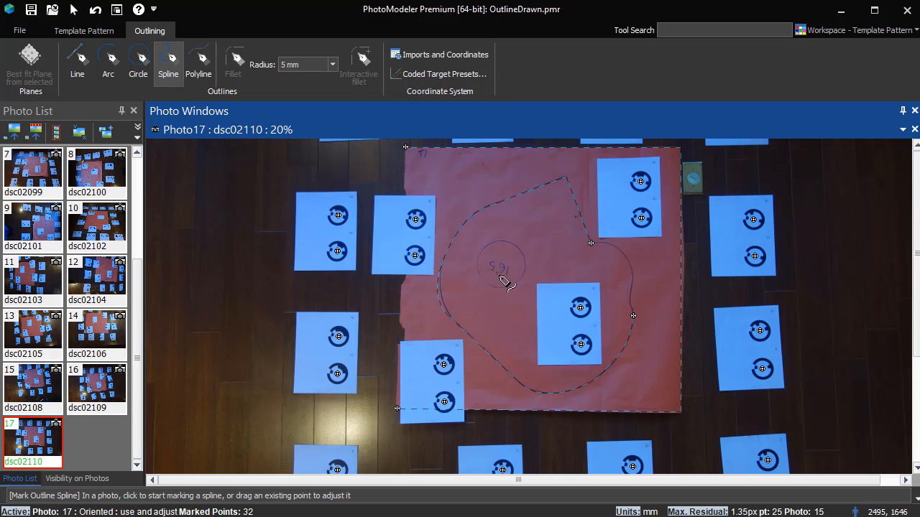
{"action": "right_click", "coordinate": [503, 280]}
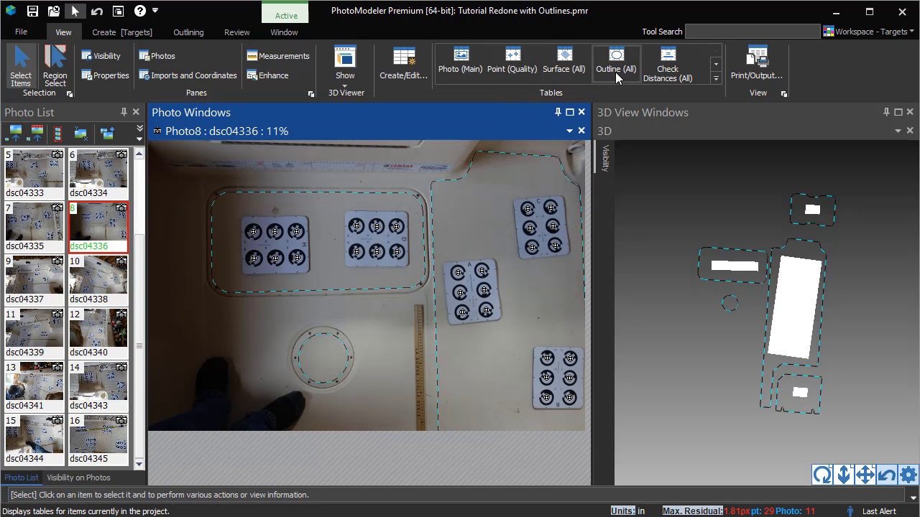
Step: Show the outline table, scroll through its parts, then close it
{"action": "left_click", "coordinate": [615, 58]}
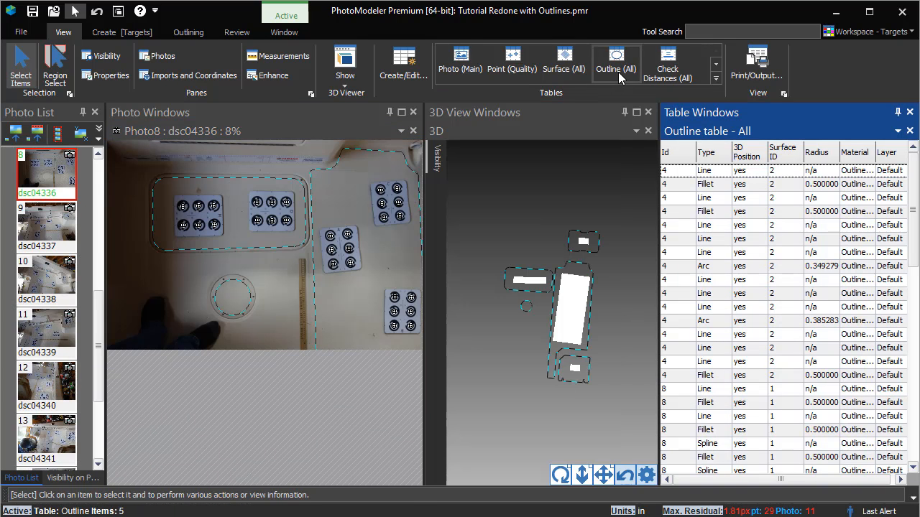
{"action": "scroll", "scroll_direction": "down", "scroll_amount": 3}
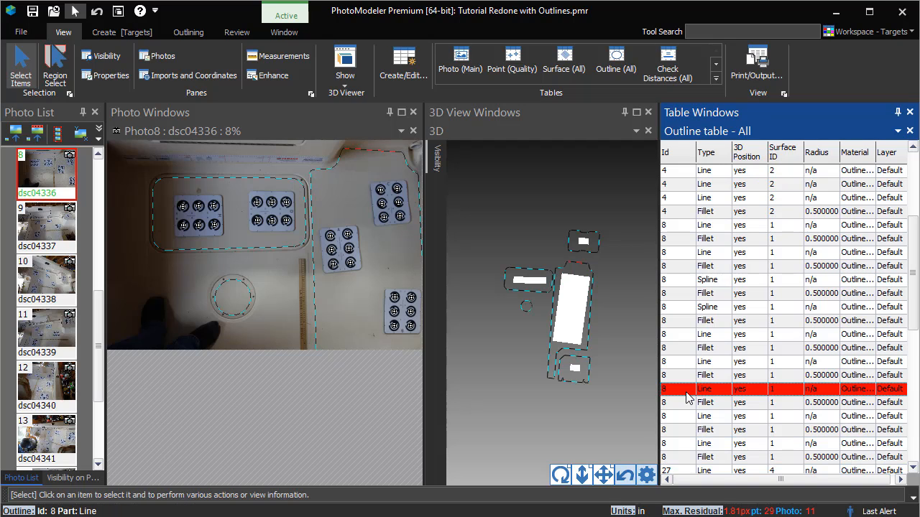
{"action": "mouse_move", "coordinate": [587, 299]}
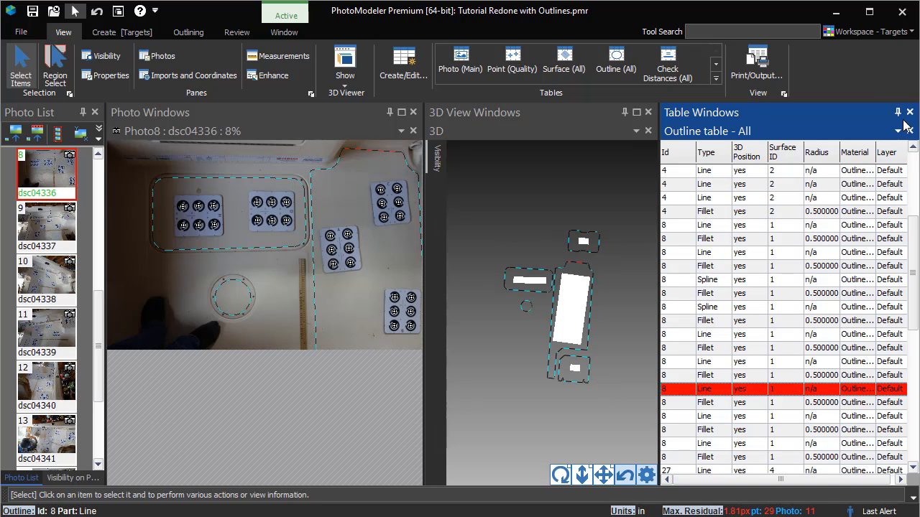
{"action": "left_click", "coordinate": [908, 112]}
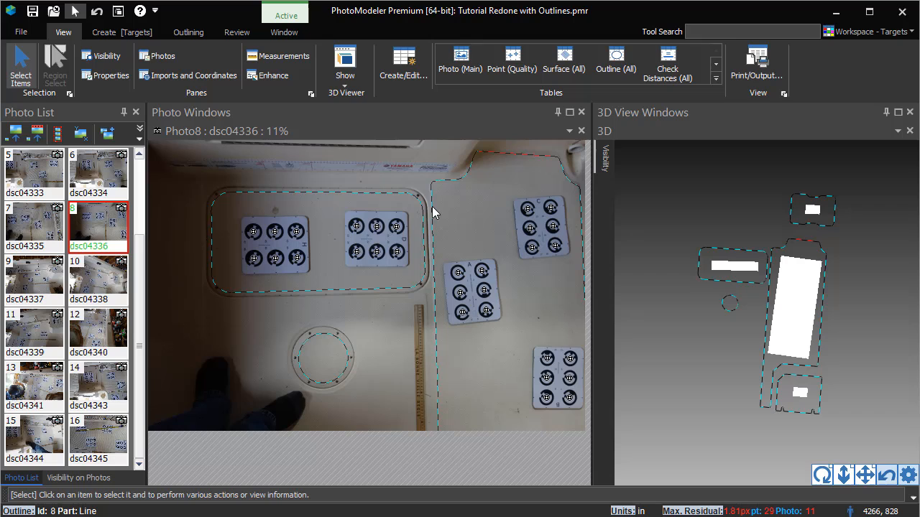
{"action": "left_click", "coordinate": [316, 244]}
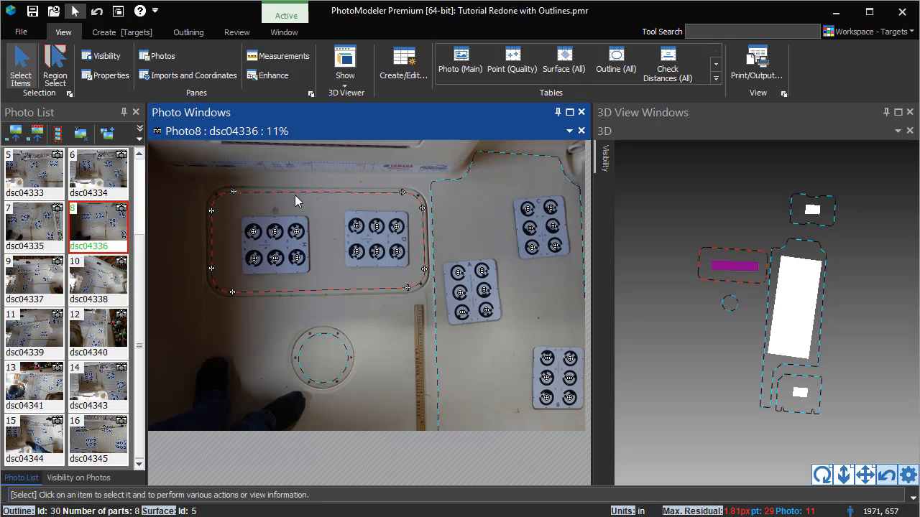
{"action": "mouse_move", "coordinate": [108, 80]}
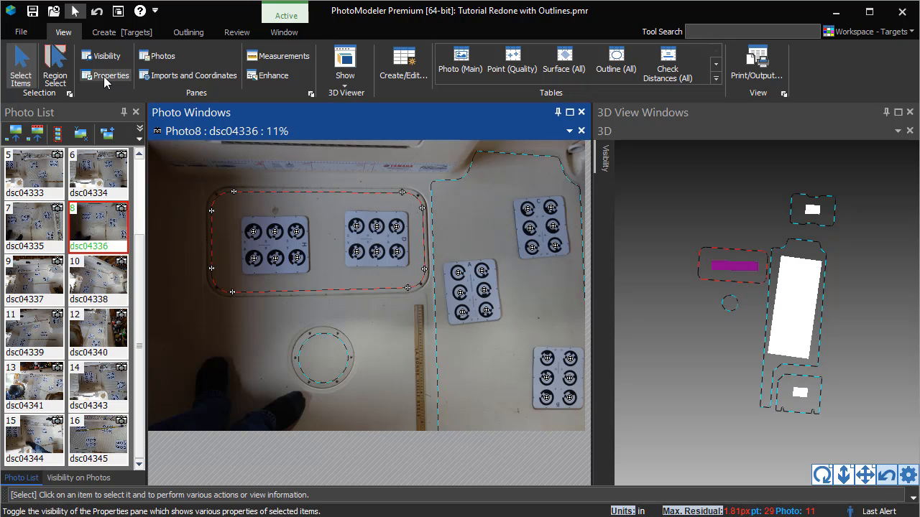
{"action": "left_click", "coordinate": [111, 75]}
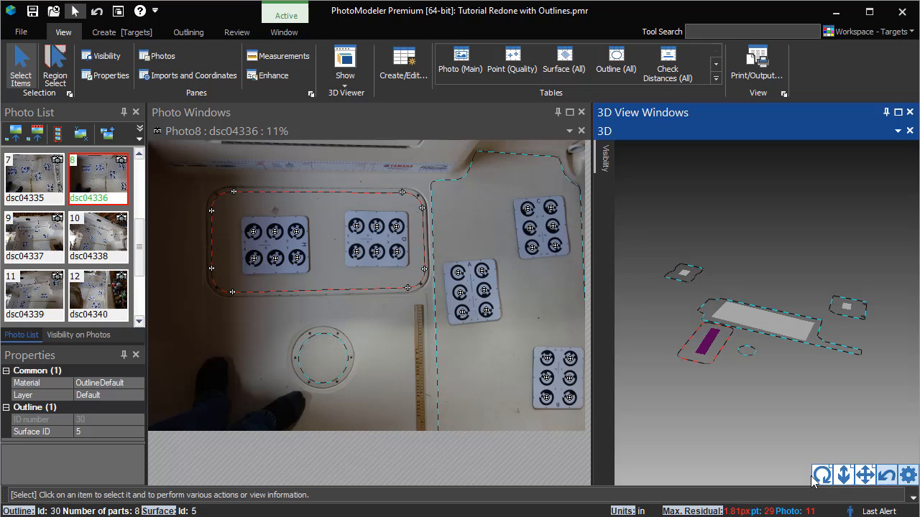
{"action": "left_click", "coordinate": [108, 407]}
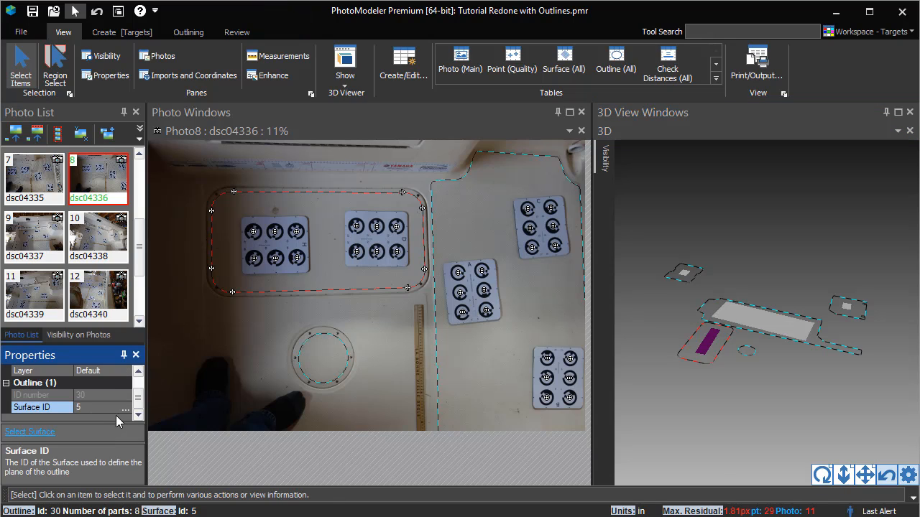
{"action": "left_click", "coordinate": [125, 408]}
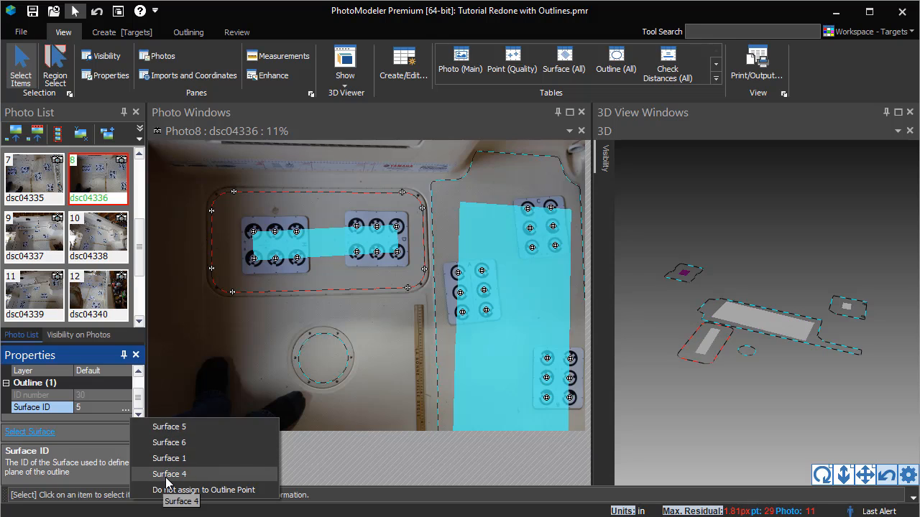
{"action": "left_click", "coordinate": [169, 474]}
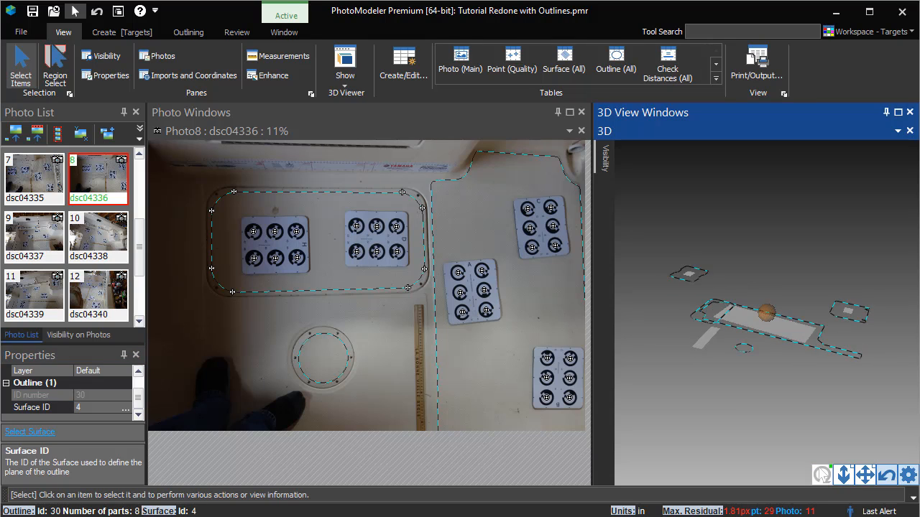
{"action": "key", "text": "Ctrl+z"}
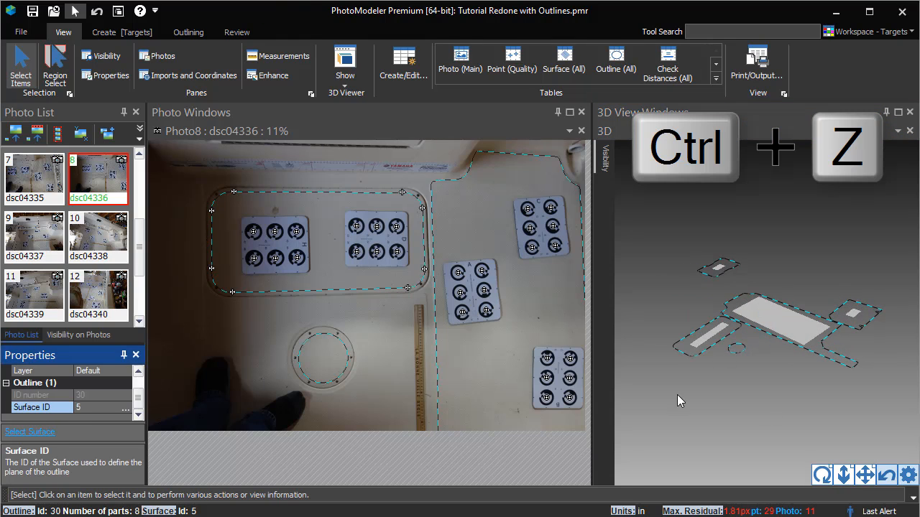
{"action": "mouse_move", "coordinate": [423, 288]}
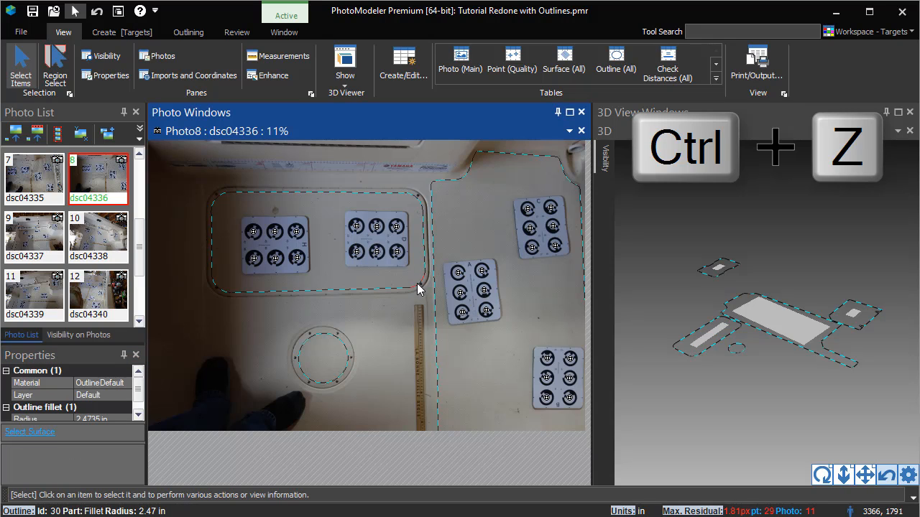
Step: Undo the last change, then measure the 77.957 in outline and its 2.5 in fillet
{"action": "key", "text": "Ctrl+z"}
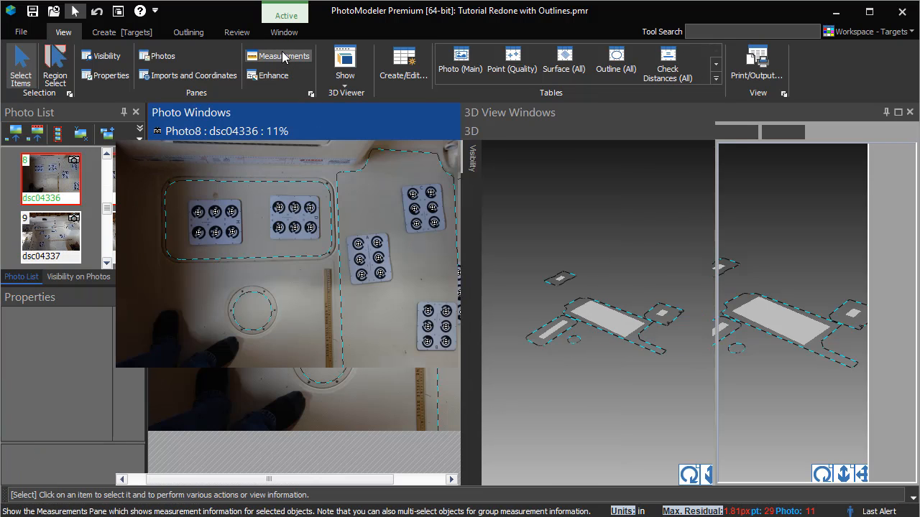
{"action": "left_click", "coordinate": [285, 56]}
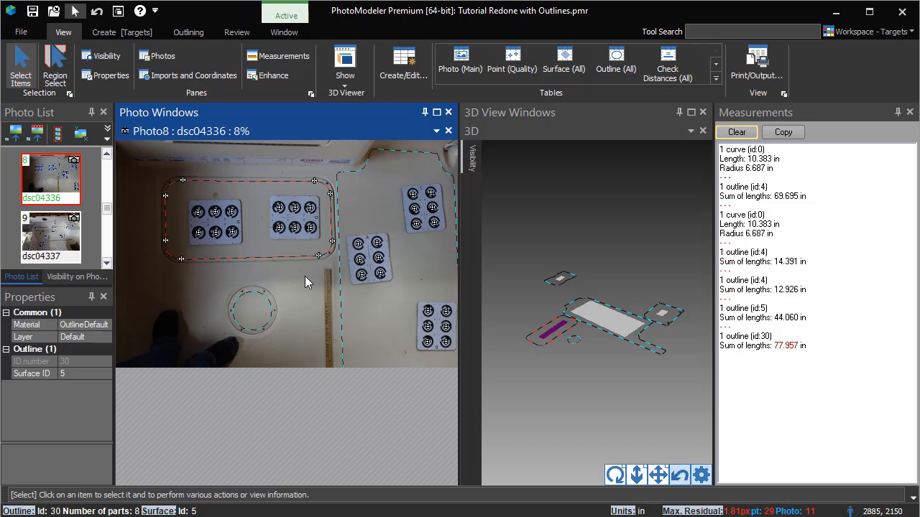
{"action": "left_click", "coordinate": [320, 258]}
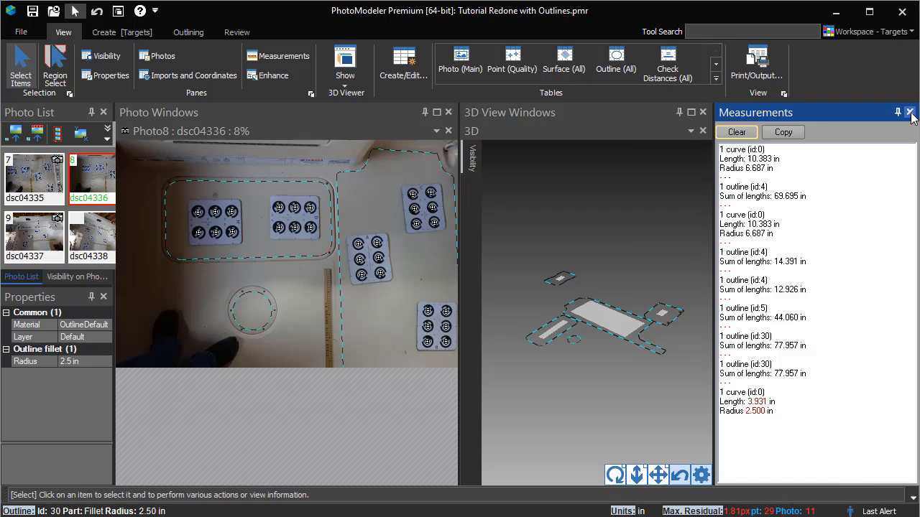
{"action": "left_click", "coordinate": [27, 30]}
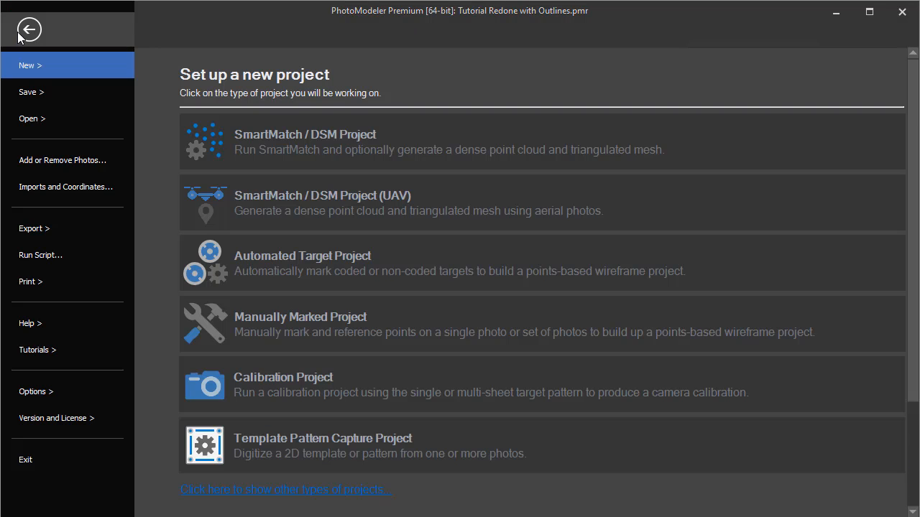
Step: Start a 2D DXF model export and set flattening in the export settings
{"action": "left_click", "coordinate": [33, 229]}
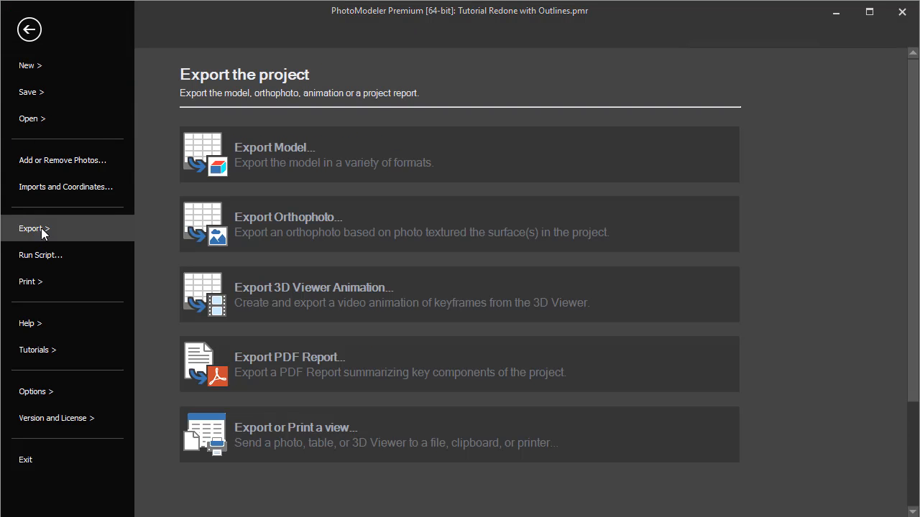
{"action": "left_click", "coordinate": [274, 147]}
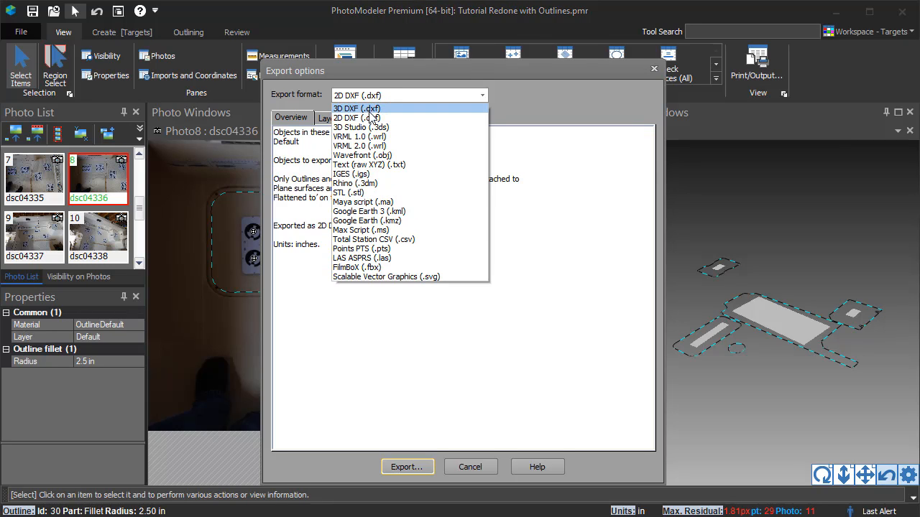
{"action": "mouse_move", "coordinate": [355, 184]}
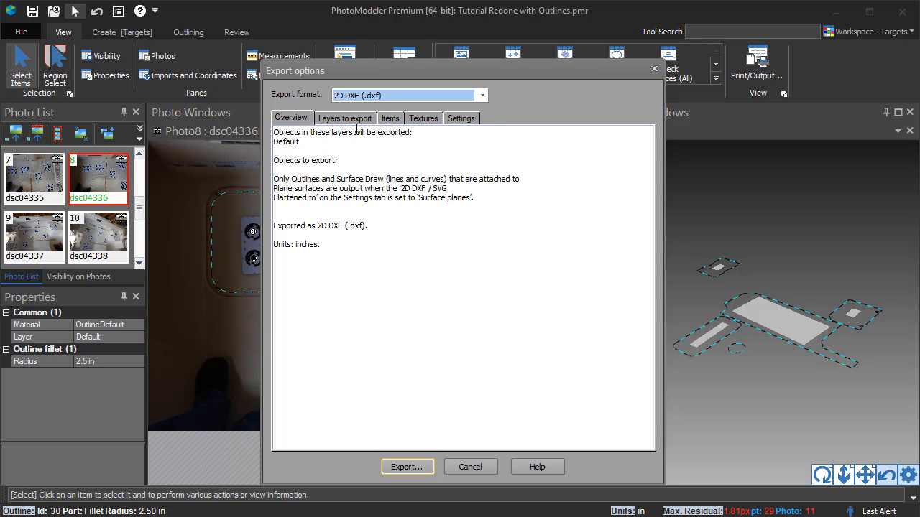
{"action": "left_click", "coordinate": [460, 118]}
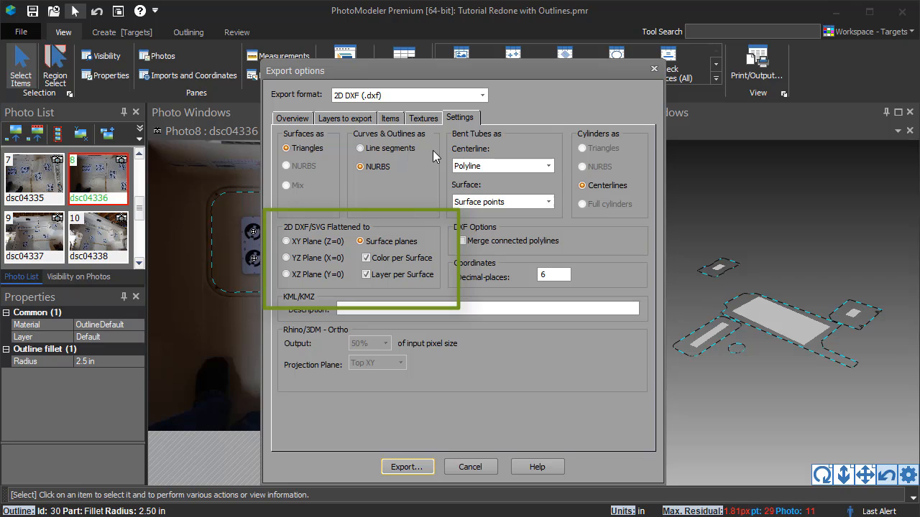
{"action": "mouse_move", "coordinate": [411, 256]}
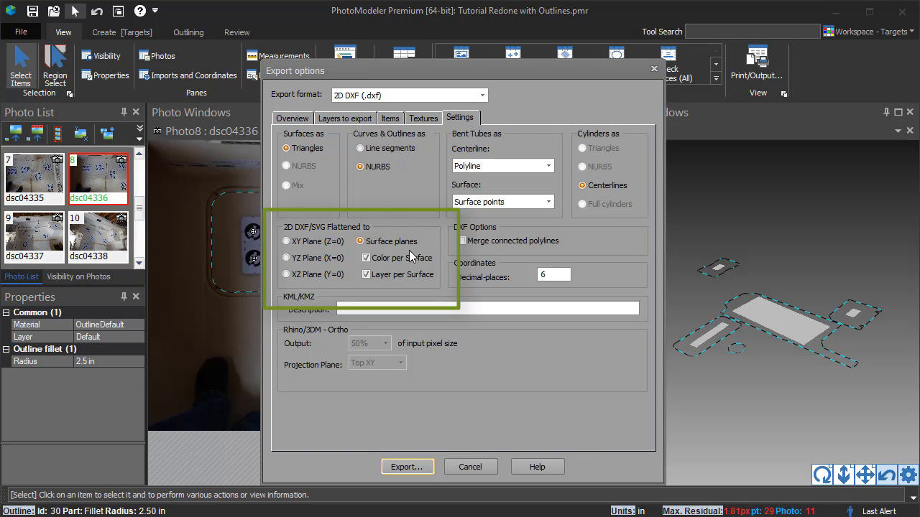
{"action": "left_click", "coordinate": [285, 241]}
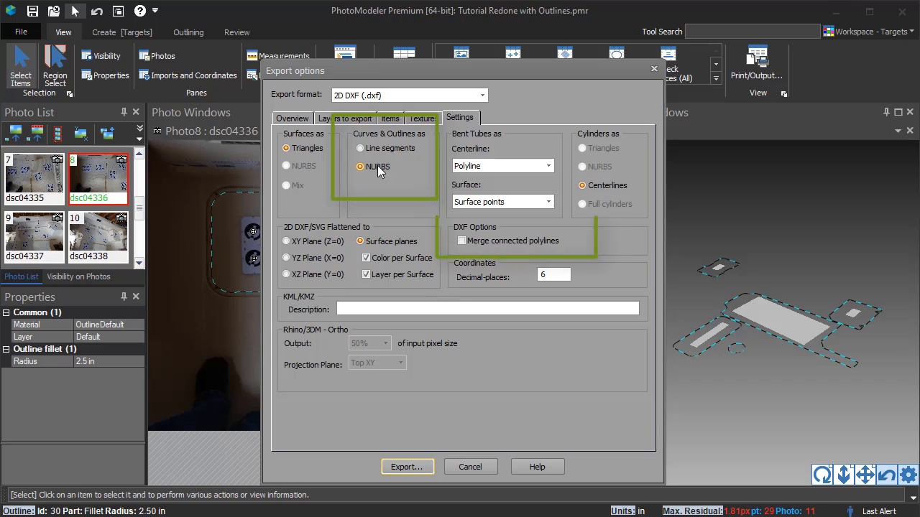
Step: Keep NURBS curves without polyline merging and export as Outlines.dxf
{"action": "left_click", "coordinate": [360, 148]}
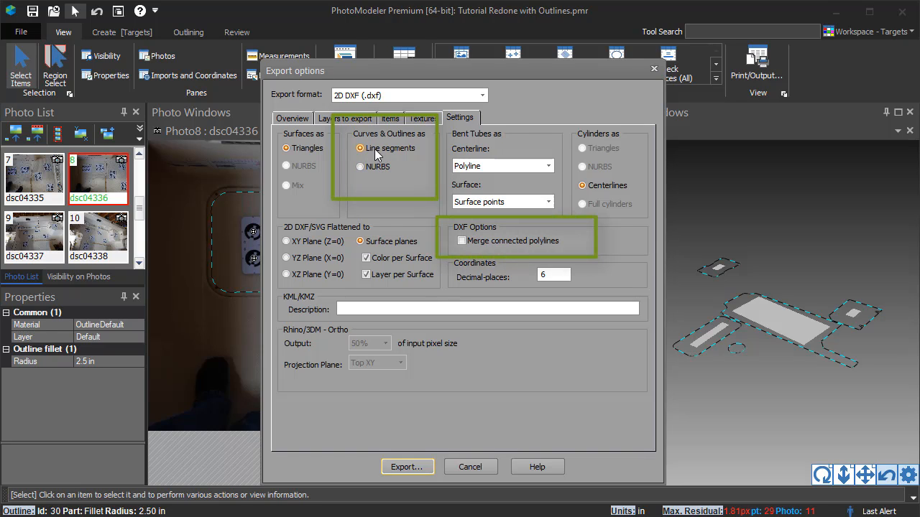
{"action": "left_click", "coordinate": [463, 240]}
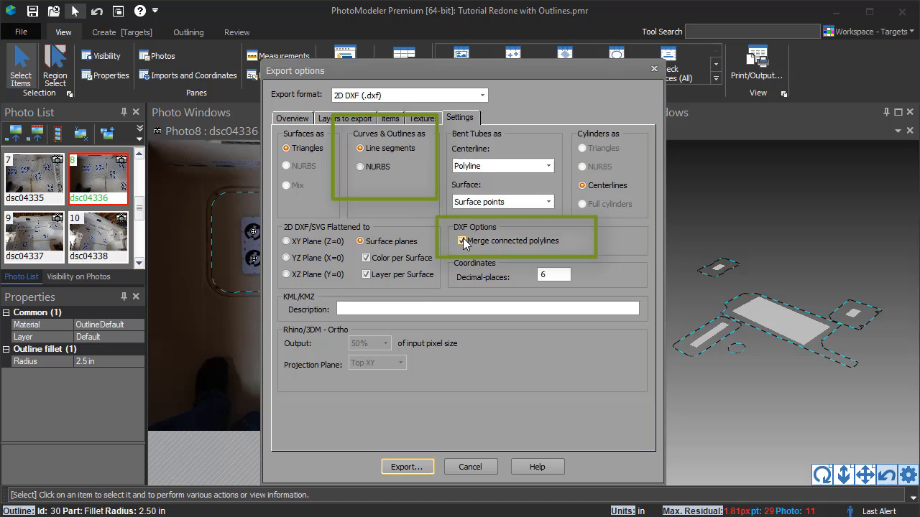
{"action": "left_click", "coordinate": [358, 166]}
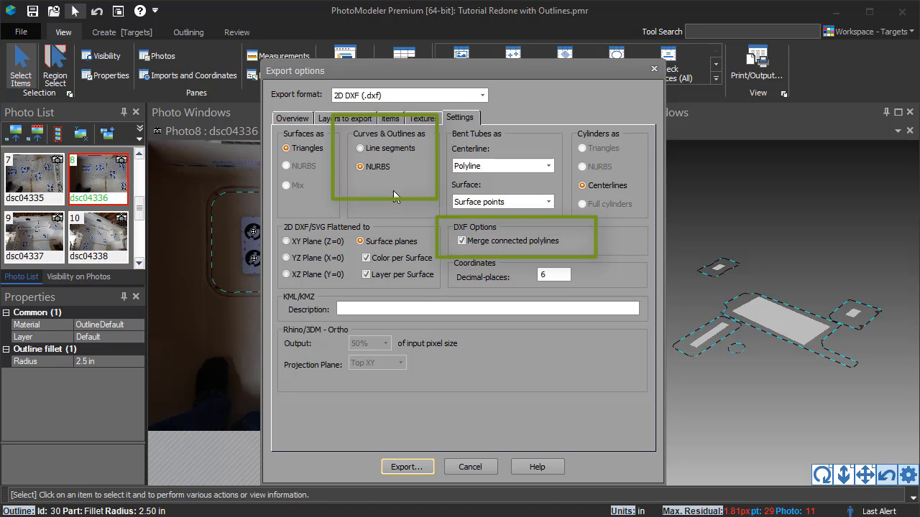
{"action": "left_click", "coordinate": [464, 240]}
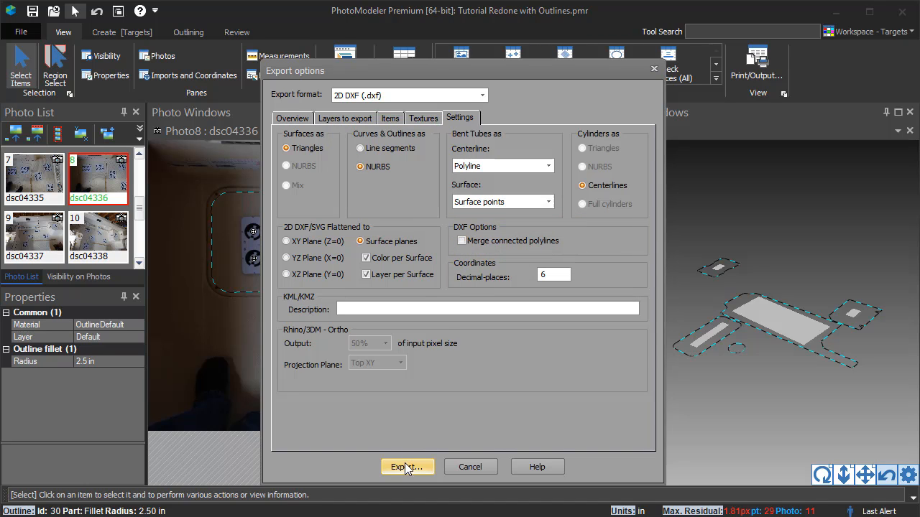
{"action": "left_click", "coordinate": [407, 467]}
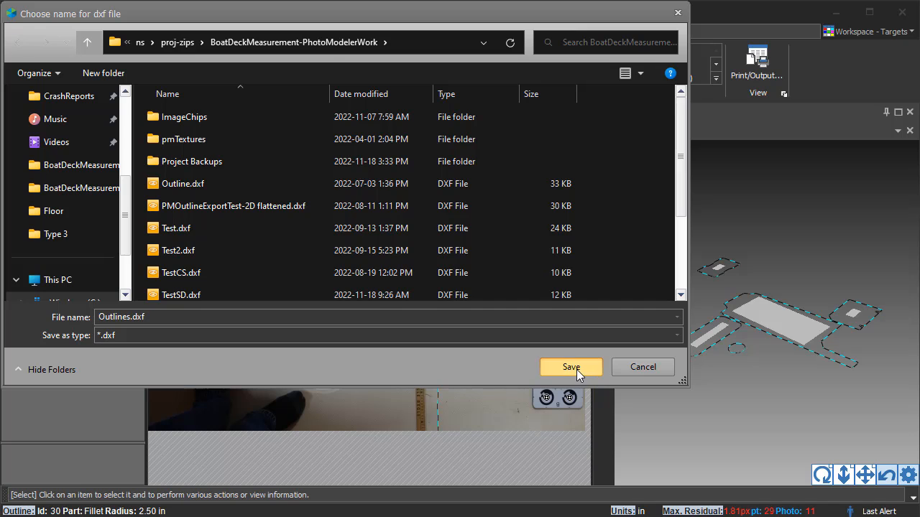
{"action": "left_click", "coordinate": [571, 366]}
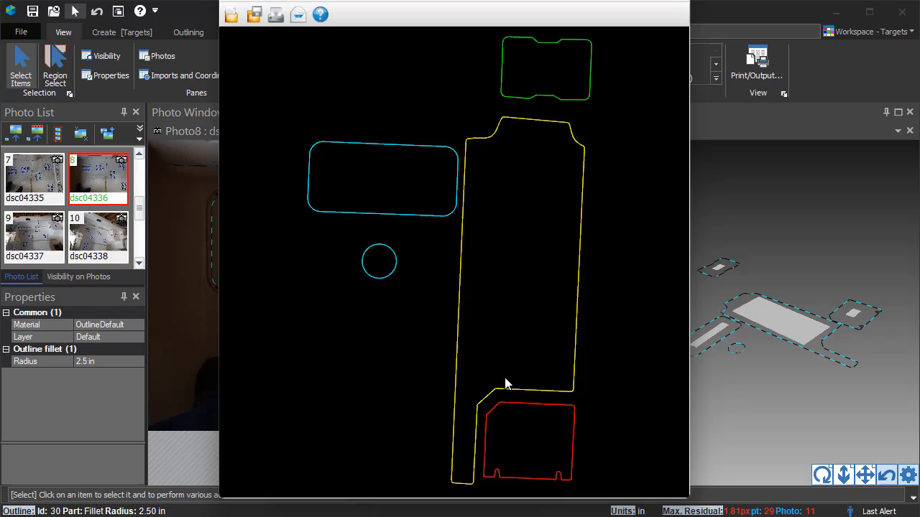
{"action": "mouse_move", "coordinate": [527, 344]}
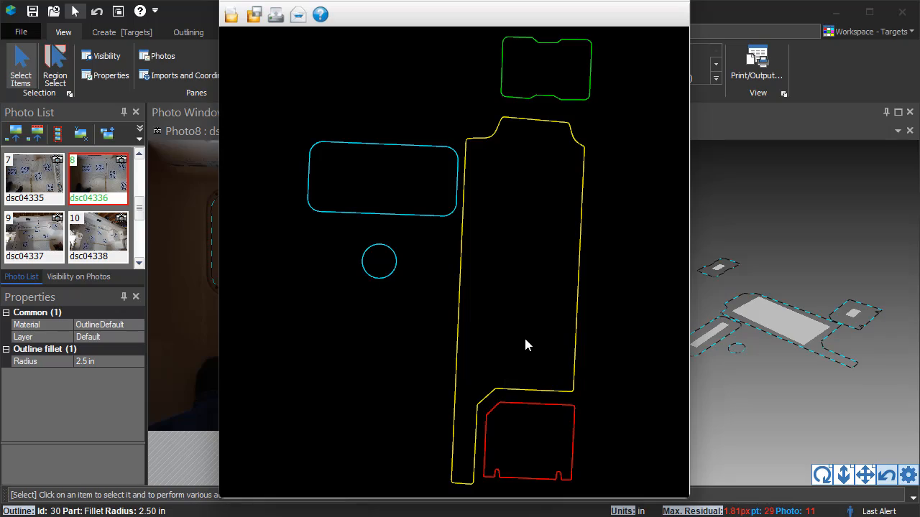
{"action": "mouse_move", "coordinate": [529, 350]}
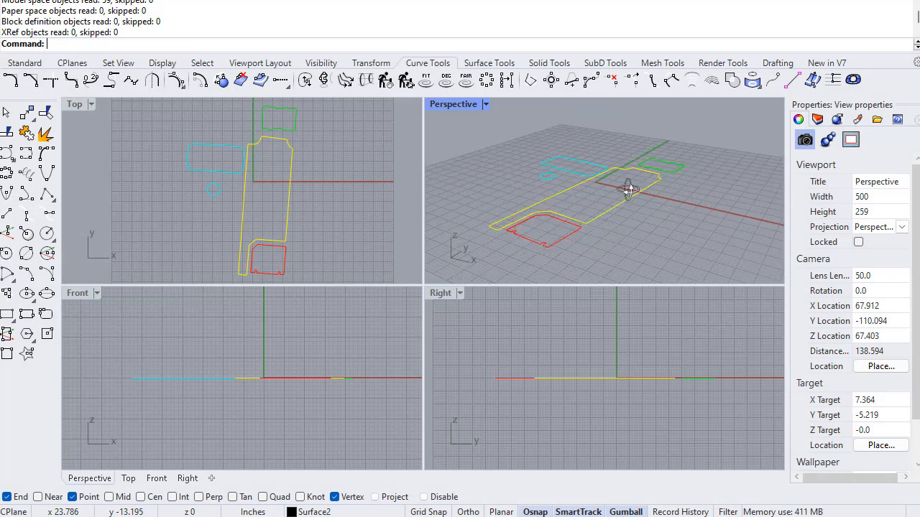
Step: Orbit the Perspective view around the flat outlines and select the yellow curve
{"action": "left_click_drag", "start_coordinate": [629, 190], "coordinate": [600, 216]}
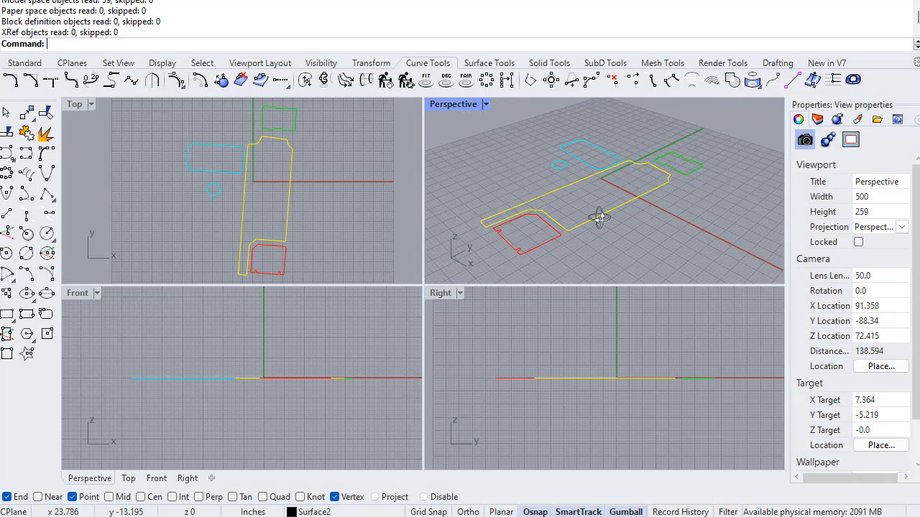
{"action": "left_click_drag", "start_coordinate": [600, 217], "coordinate": [568, 223]}
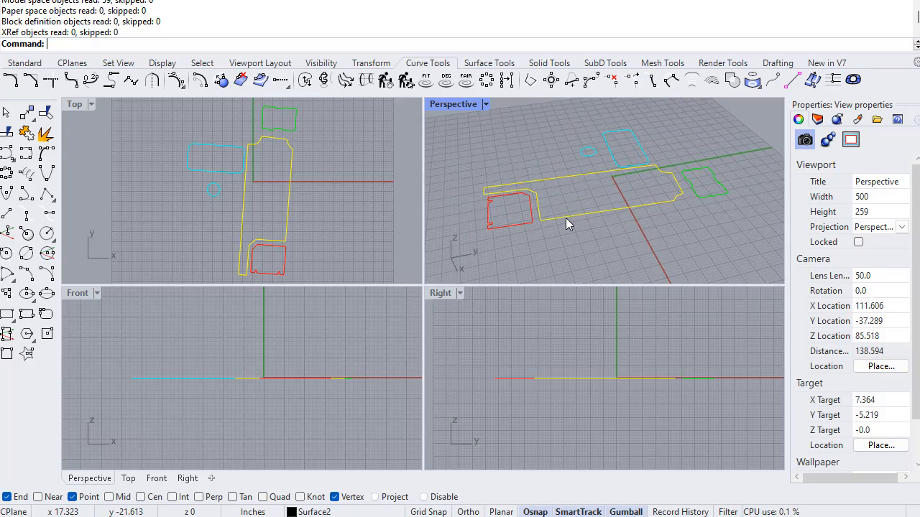
{"action": "left_click", "coordinate": [567, 187]}
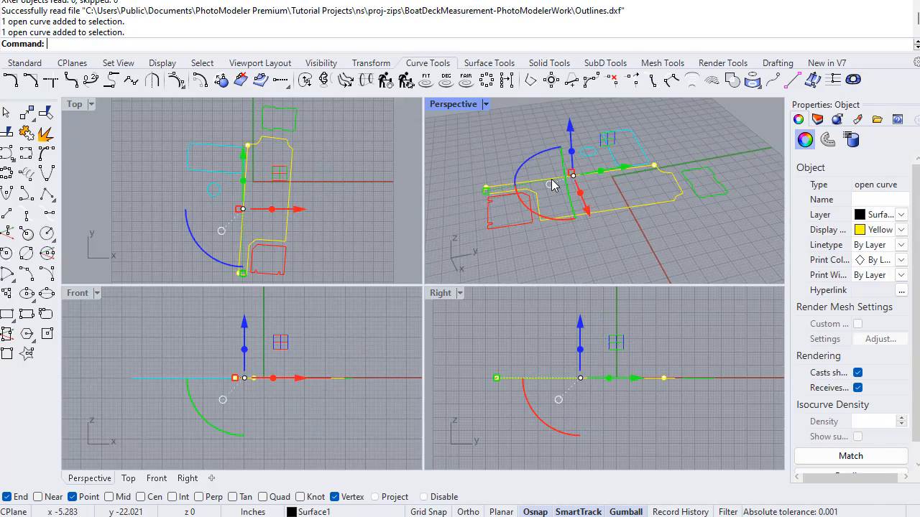